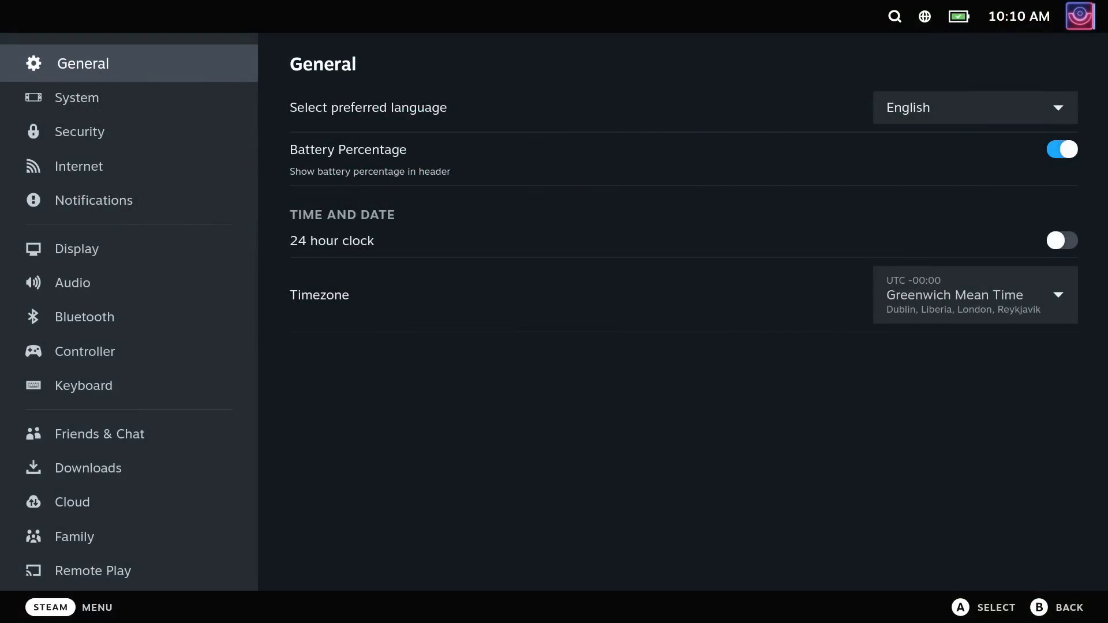
Reach the Downloads page of the SteamOS system settings.
left_click(79, 97)
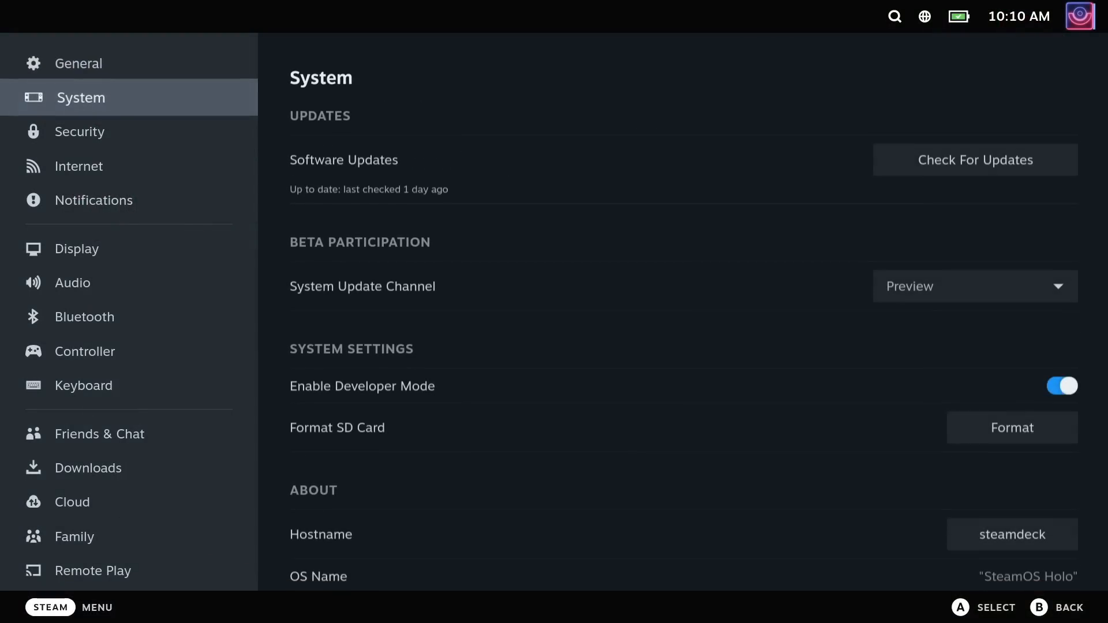
left_click(100, 433)
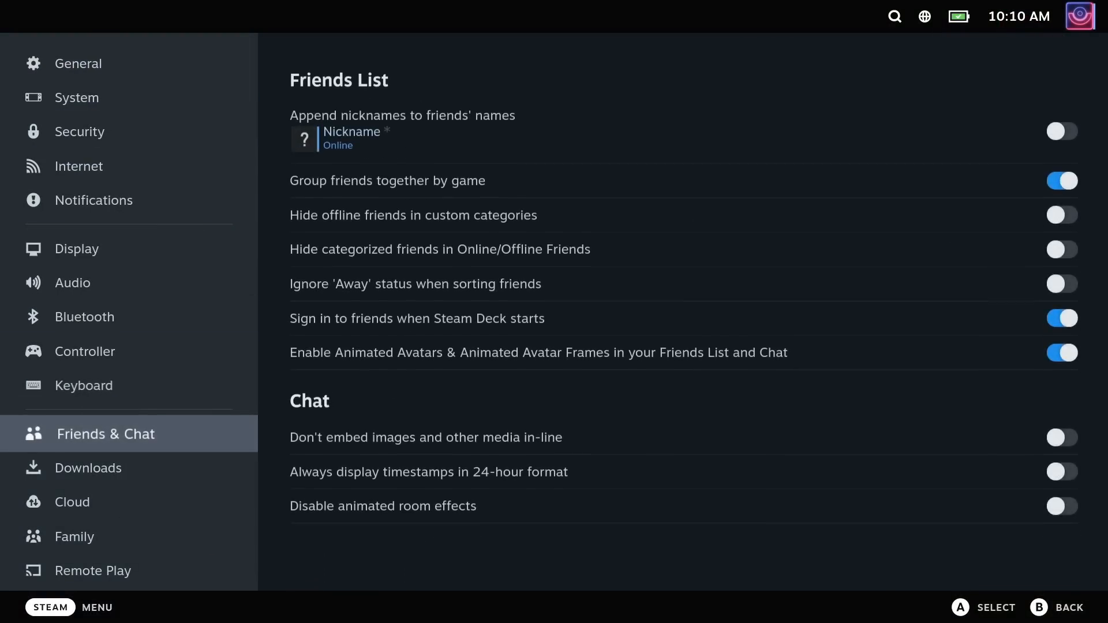
left_click(93, 467)
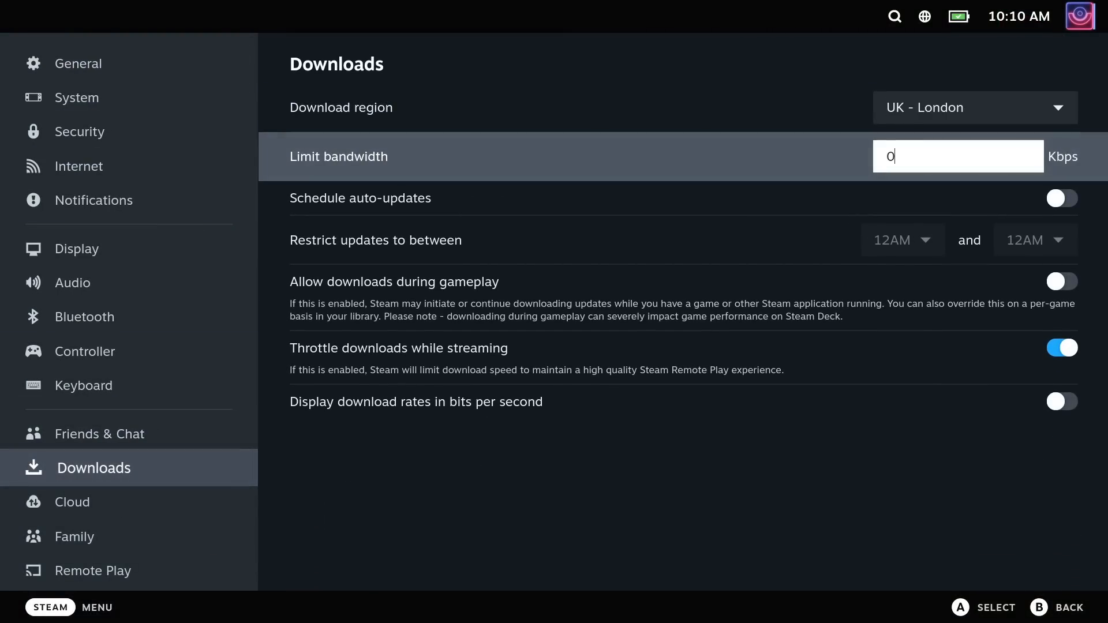
Enable Schedule auto-updates and choose the hour when updates may start.
left_click(1061, 198)
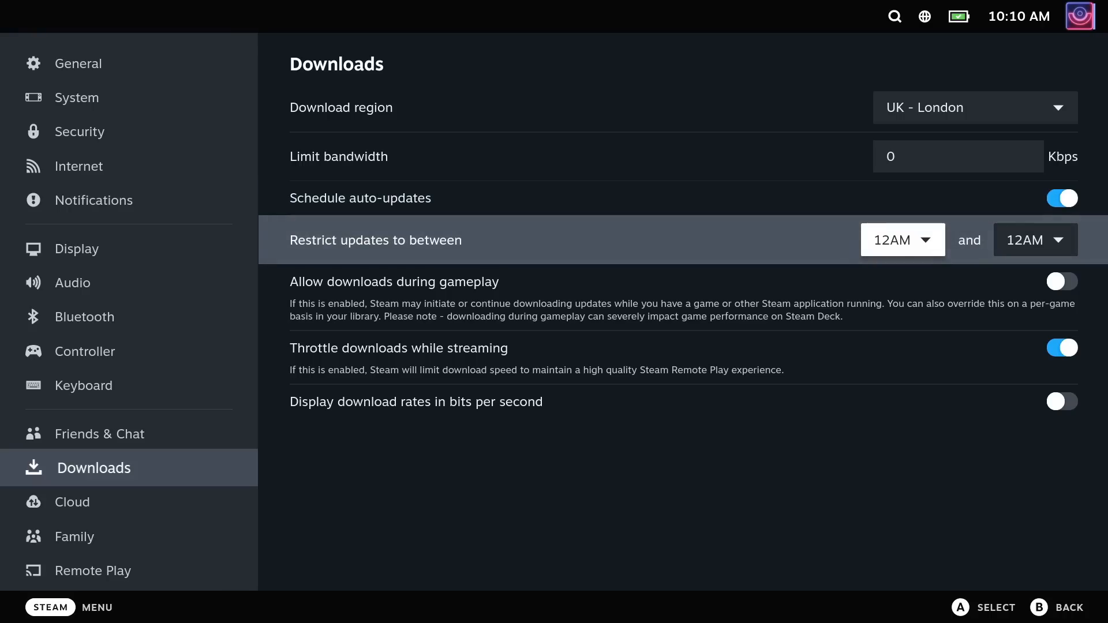
left_click(901, 240)
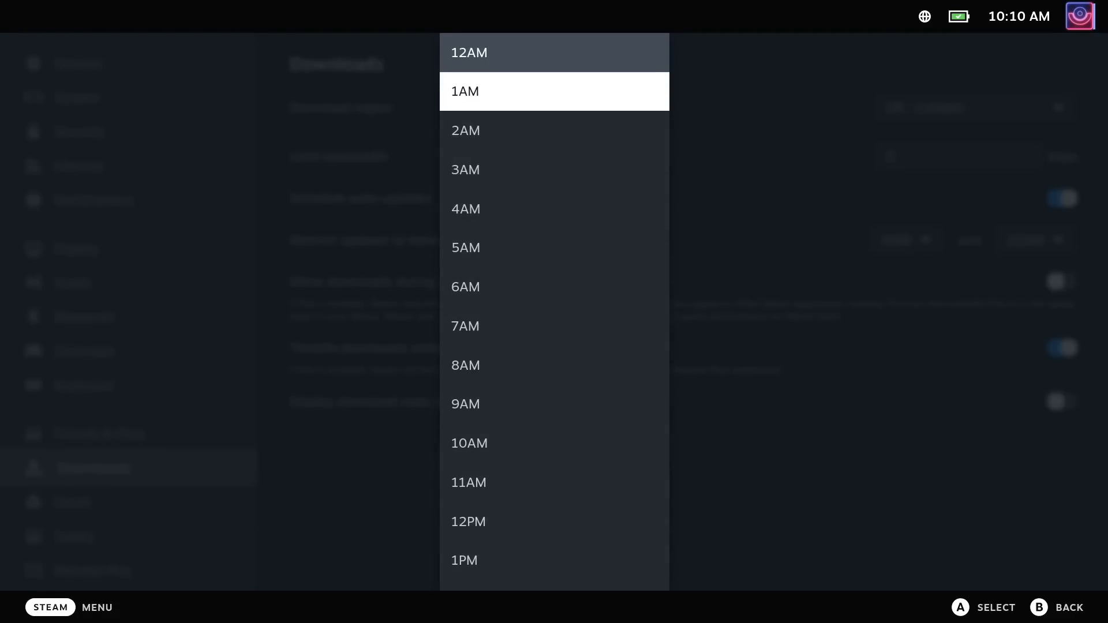
left_click(465, 209)
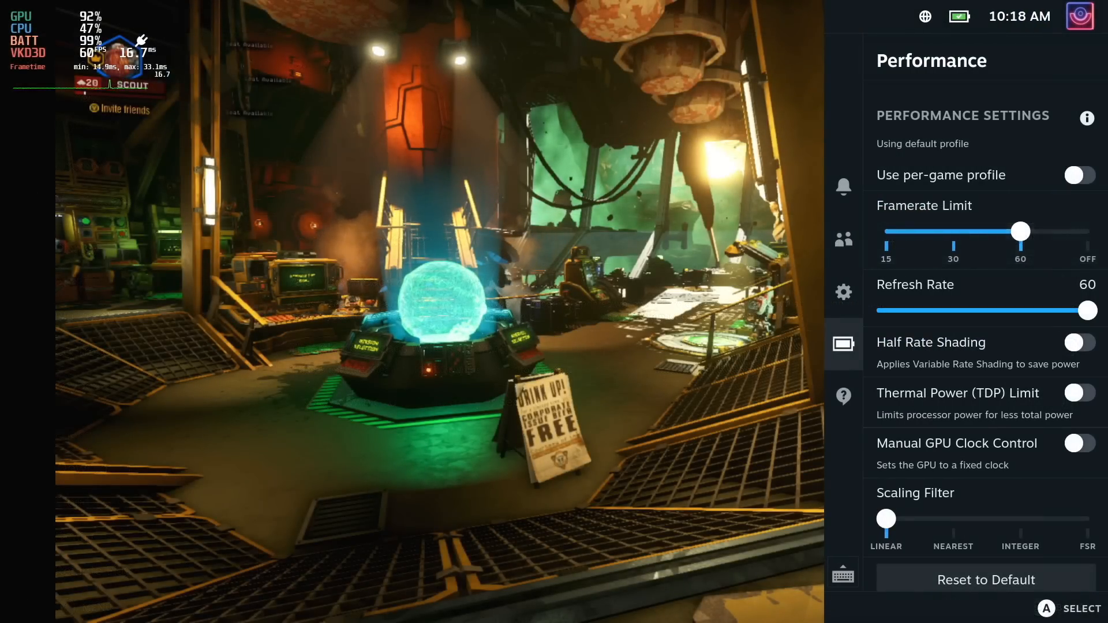
Reach the Graphics page of Deep Rock Galactic's options.
left_click_drag(1019, 232, 1087, 232)
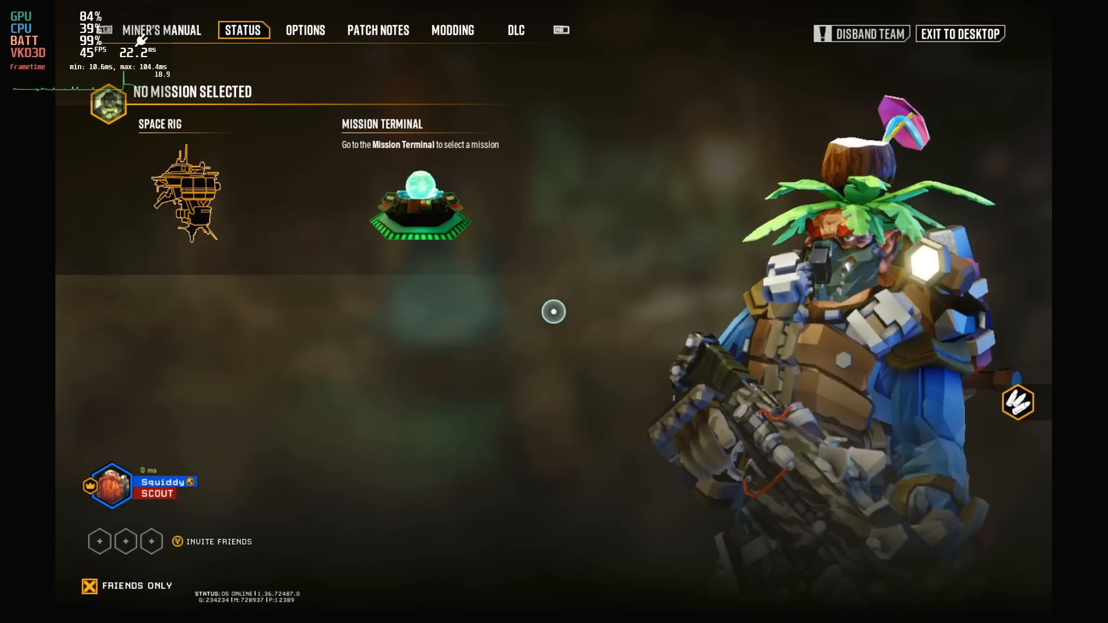
left_click(305, 30)
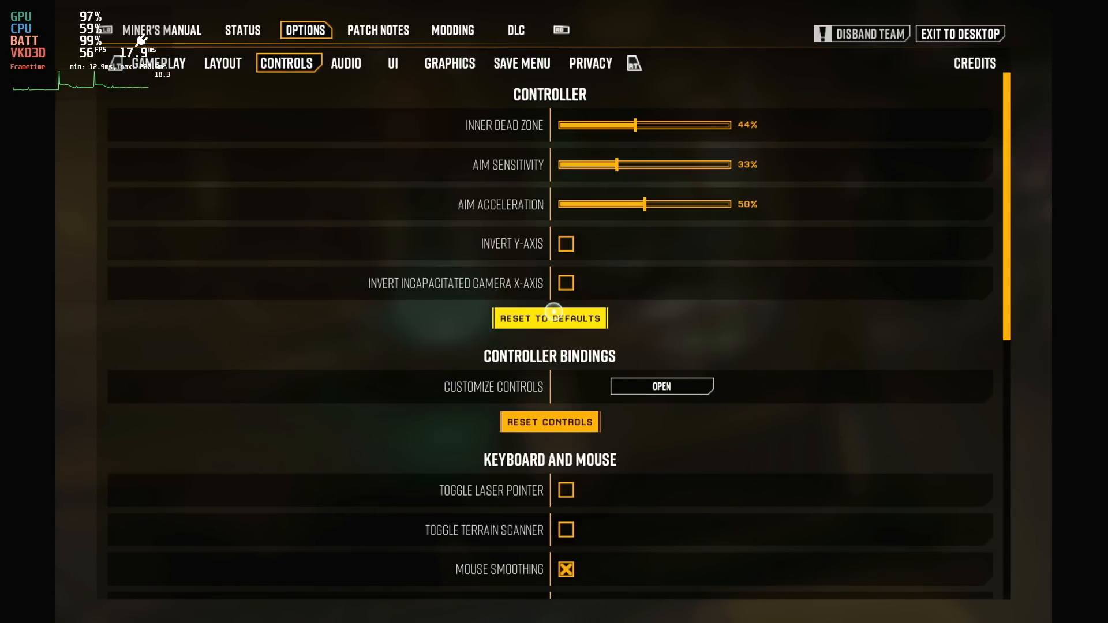
left_click(449, 62)
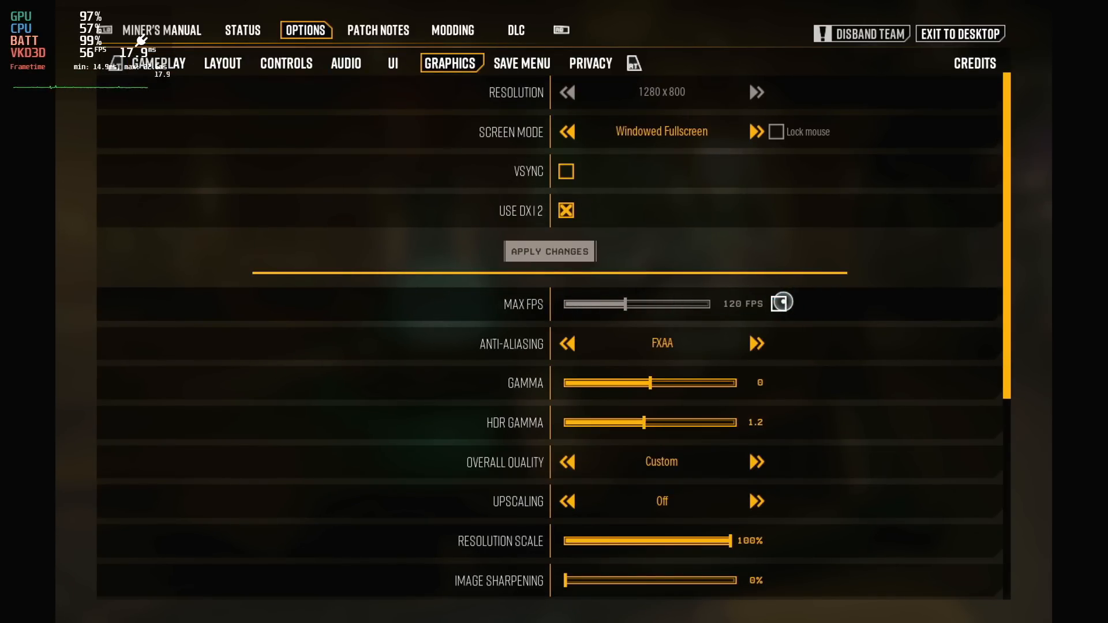
Enable the Max FPS cap and slide it down from 120 to roughly 60 FPS.
left_click(635, 303)
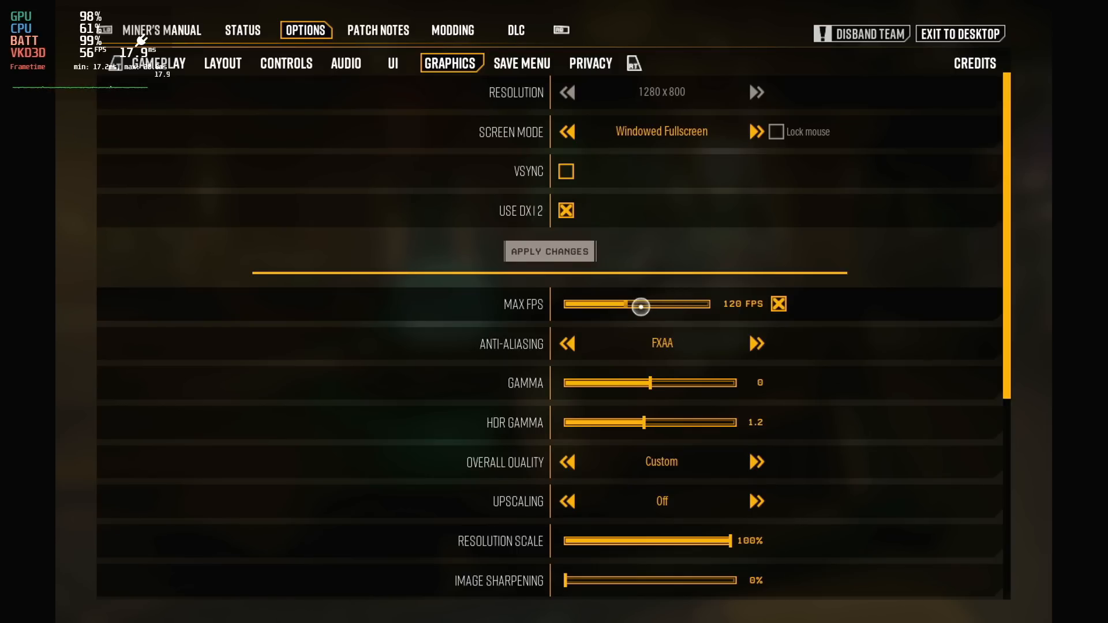
left_click_drag(641, 307, 593, 302)
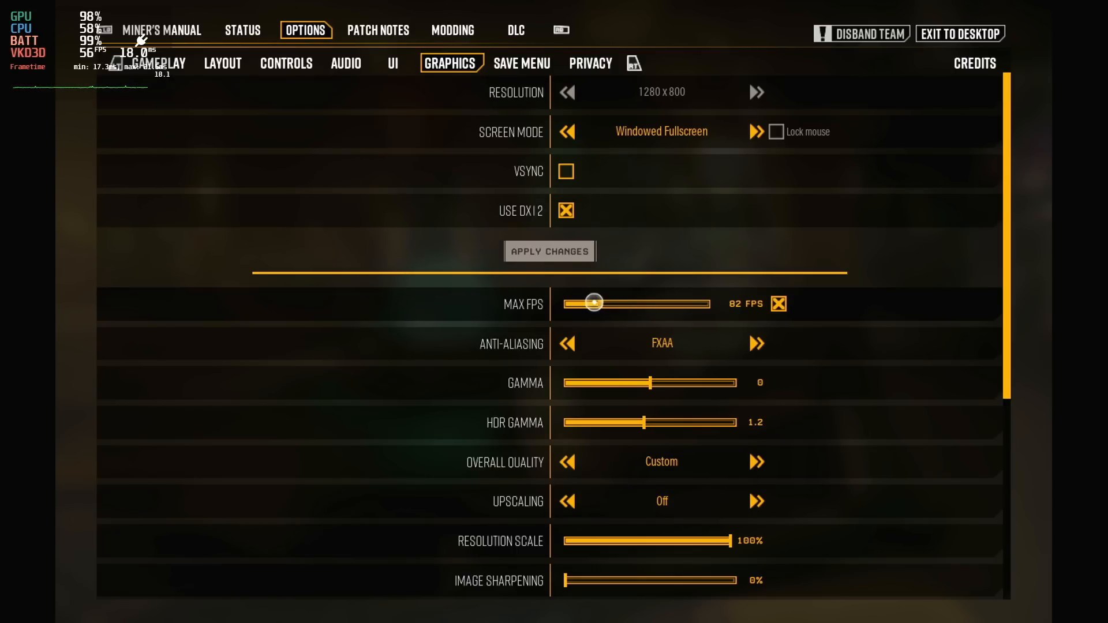
left_click_drag(593, 303, 583, 302)
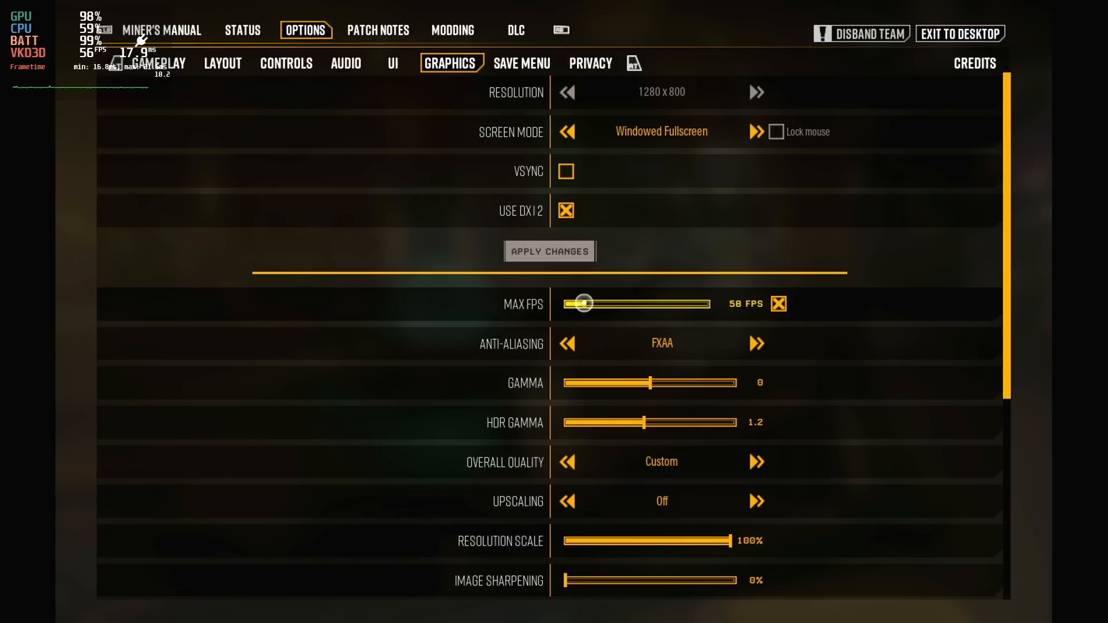
left_click_drag(583, 303, 573, 304)
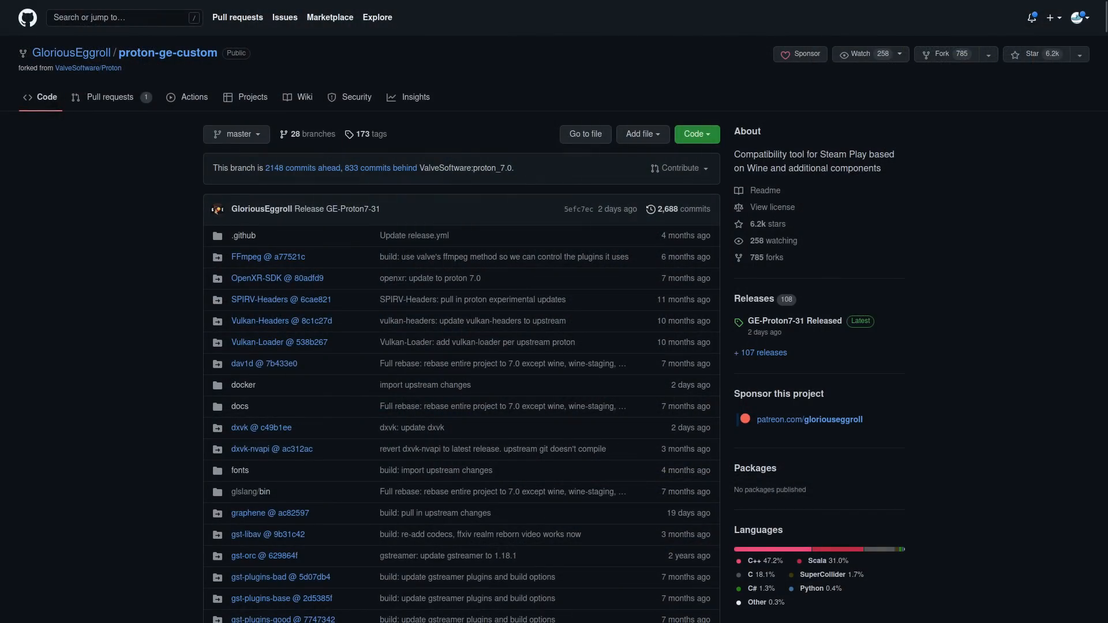
scroll("down", 3)
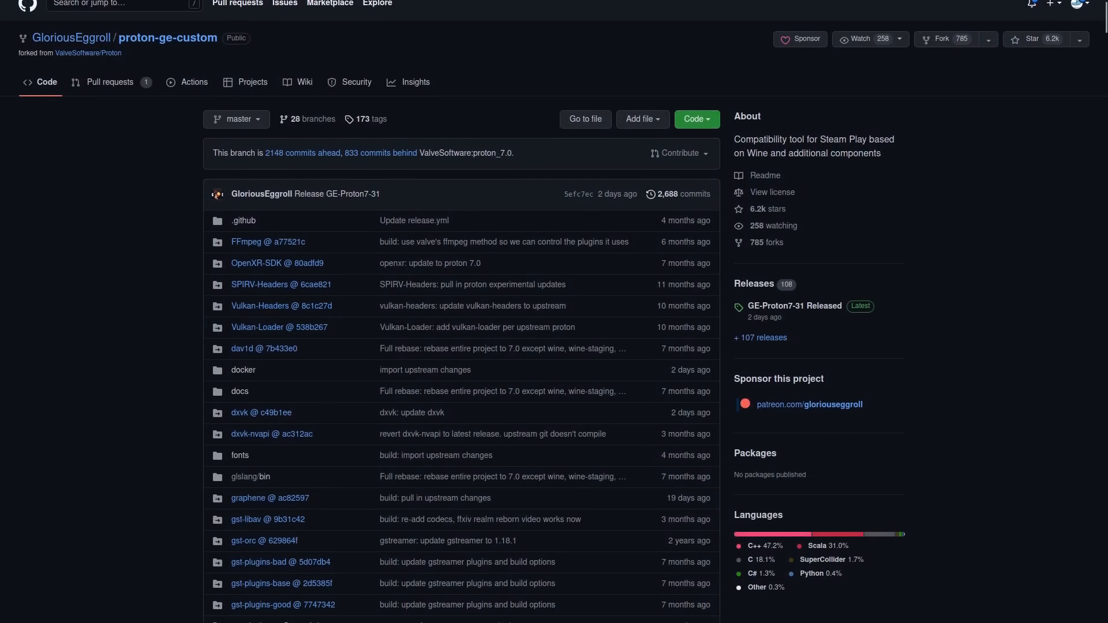
scroll("down", 3)
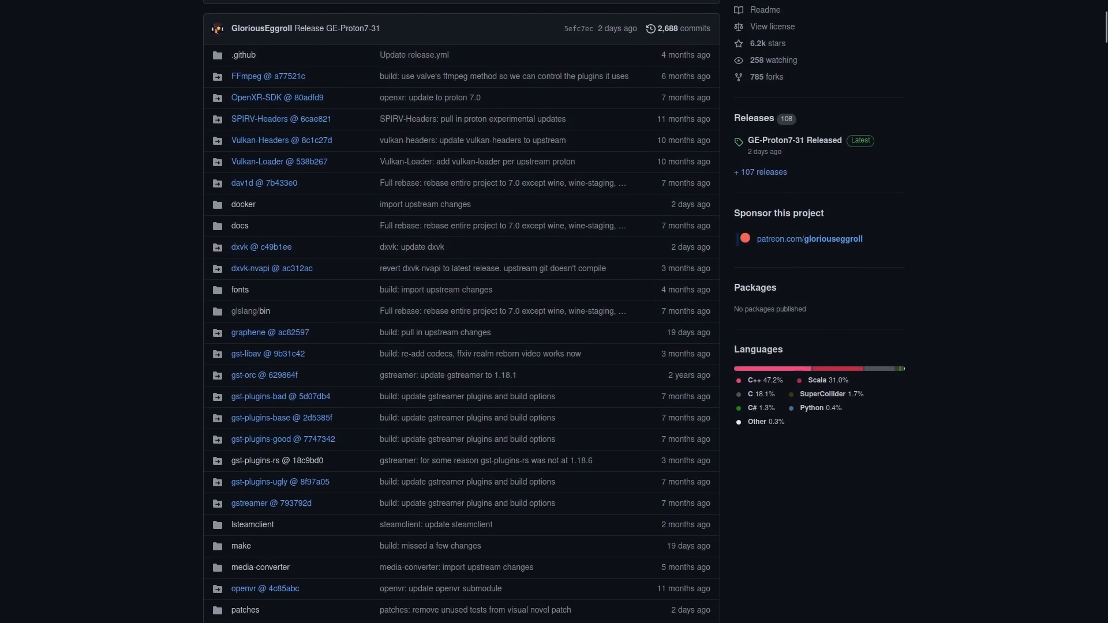
scroll("down", 3)
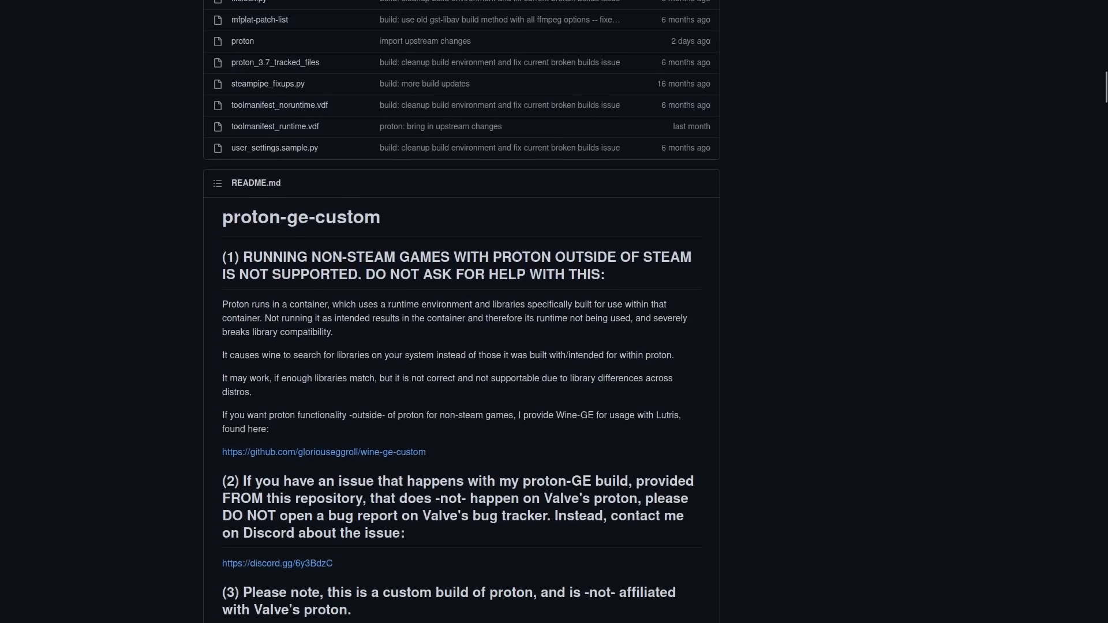
scroll("down", 3)
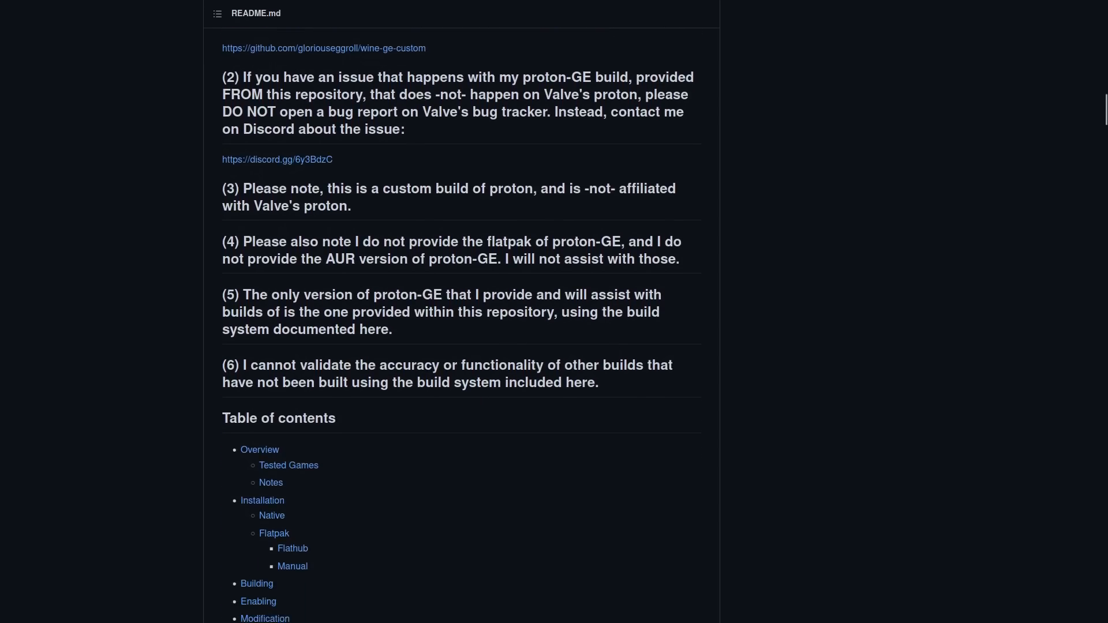
scroll("down", 3)
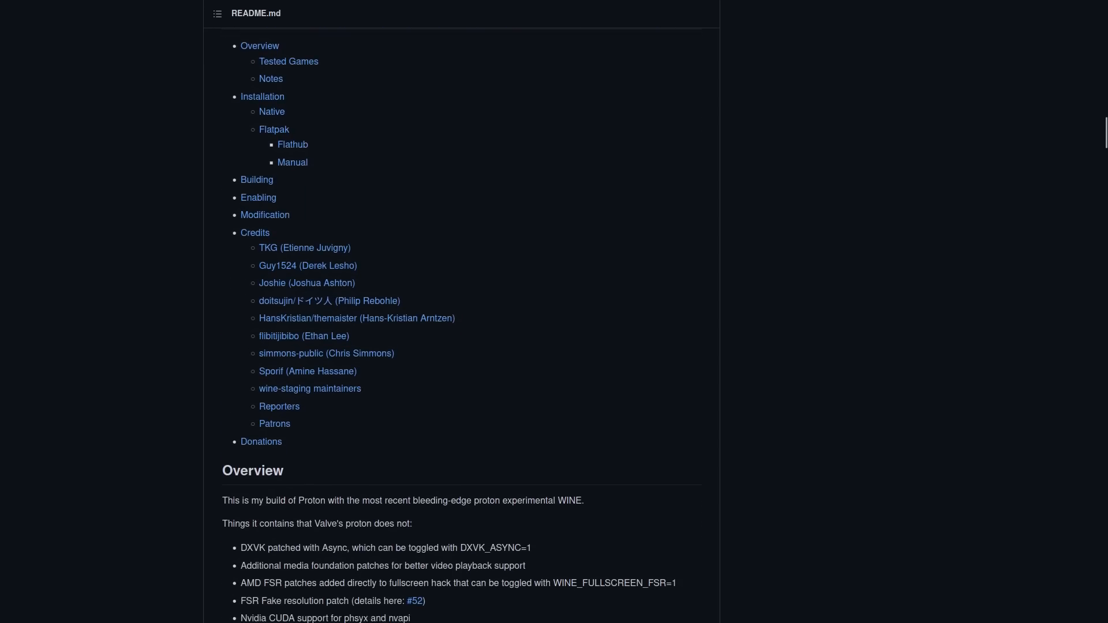
scroll("down", 3)
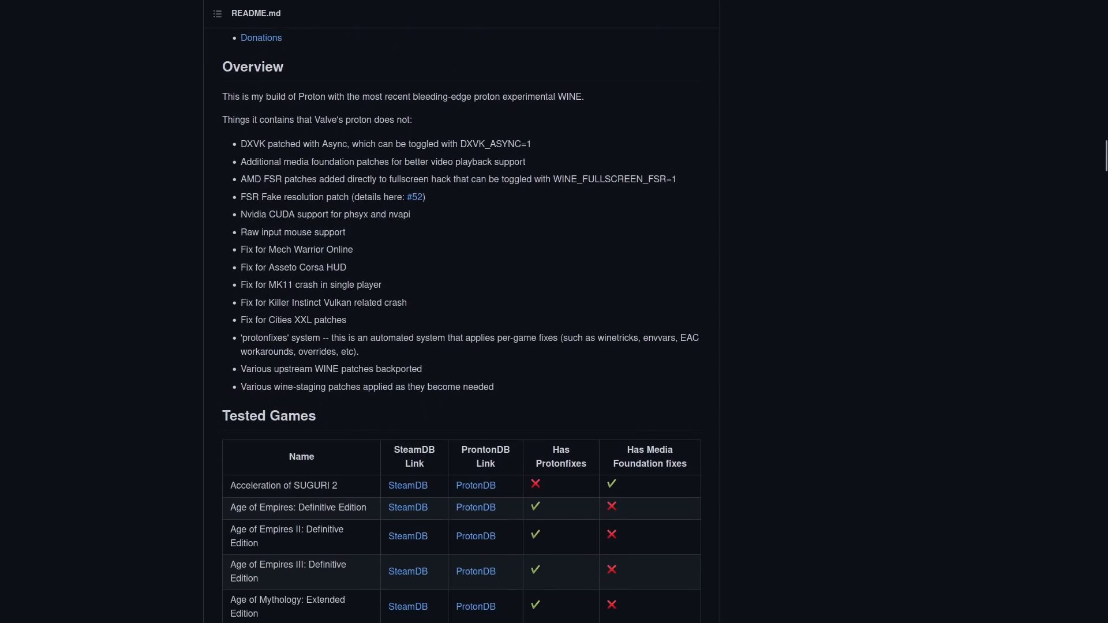
scroll("down", 3)
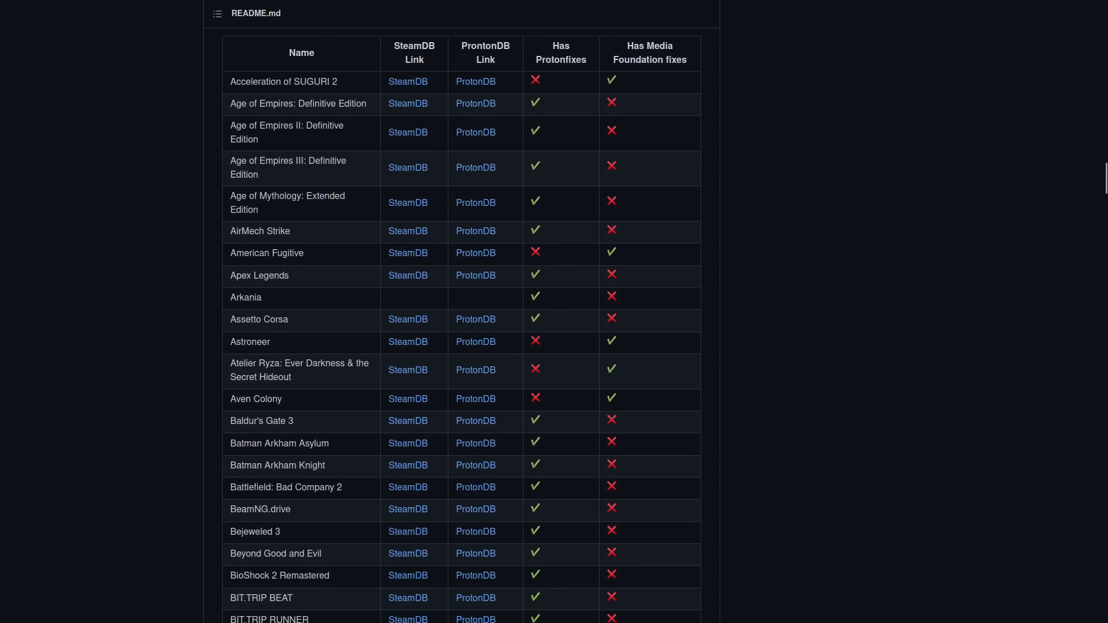
scroll("down", 3)
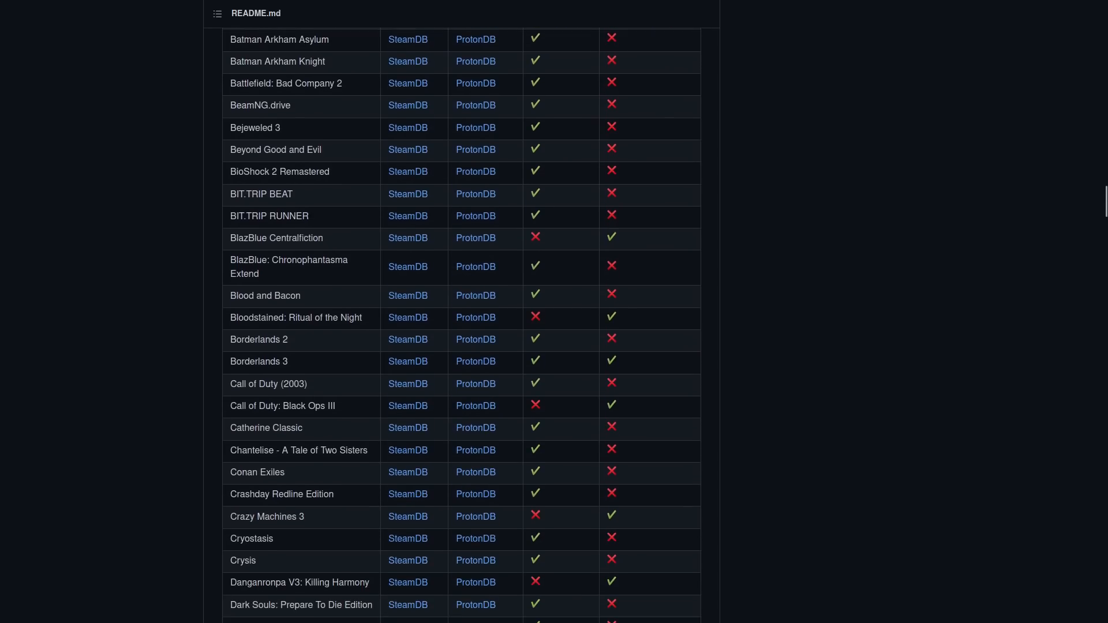
scroll("down", 3)
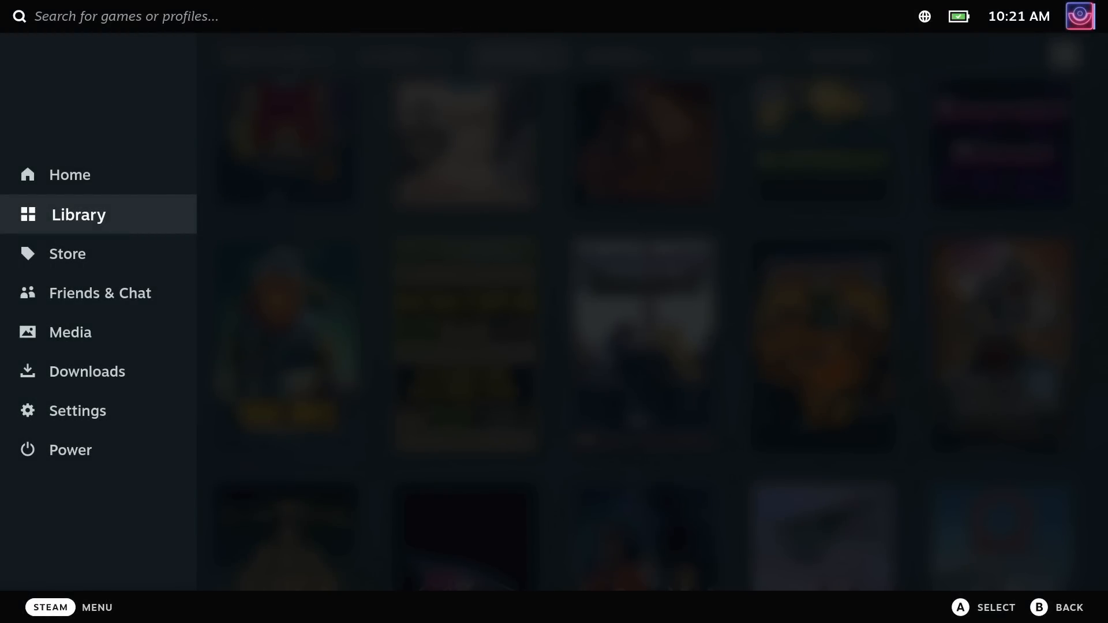
Switch the Deck from the power menu into desktop mode.
left_click(71, 450)
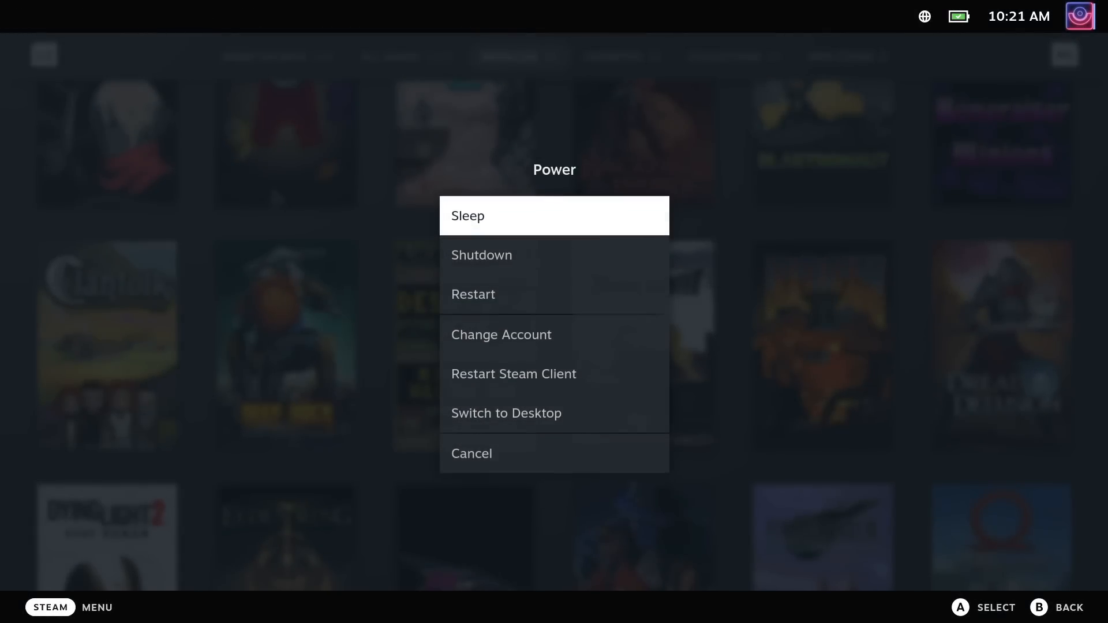
left_click(506, 414)
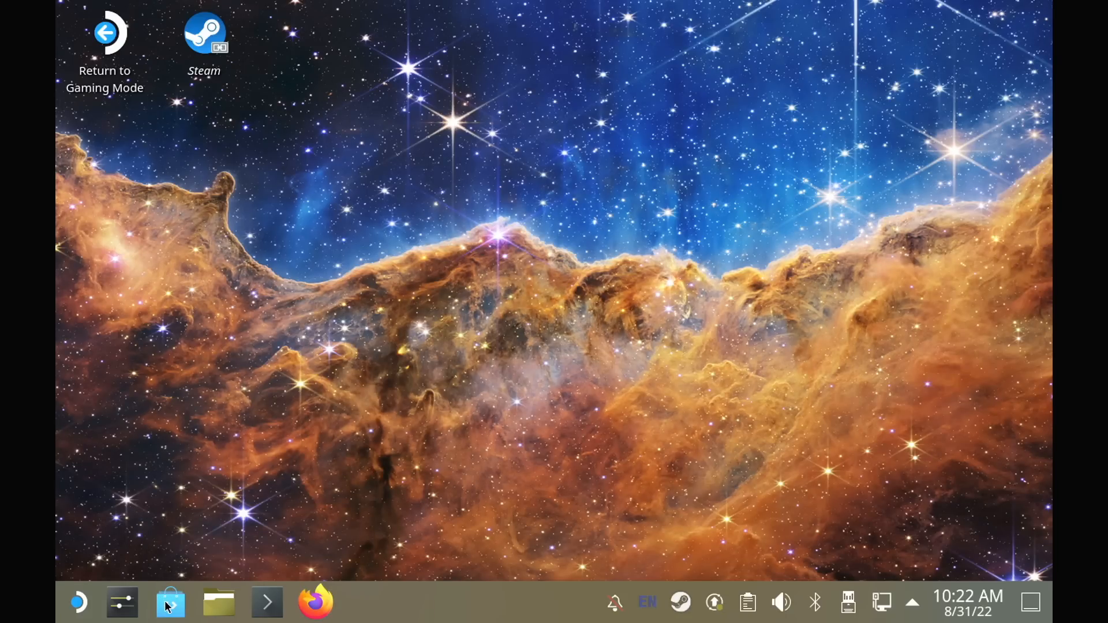
Search Discover for 'protonup' to find ProtonUp-Qt.
left_click(169, 603)
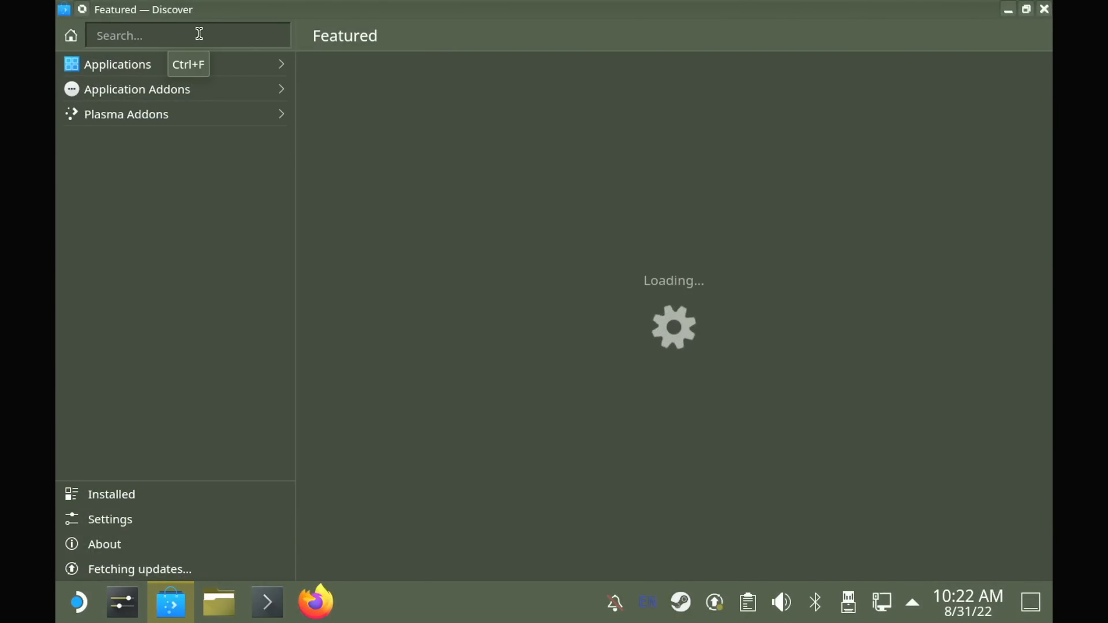
type("prot")
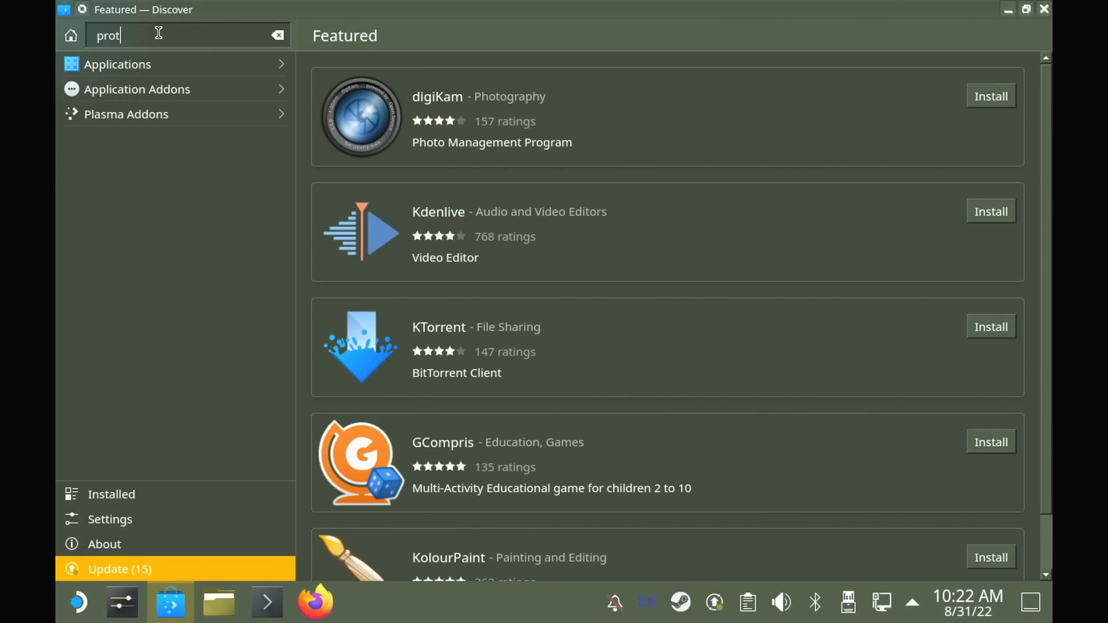
type("onup")
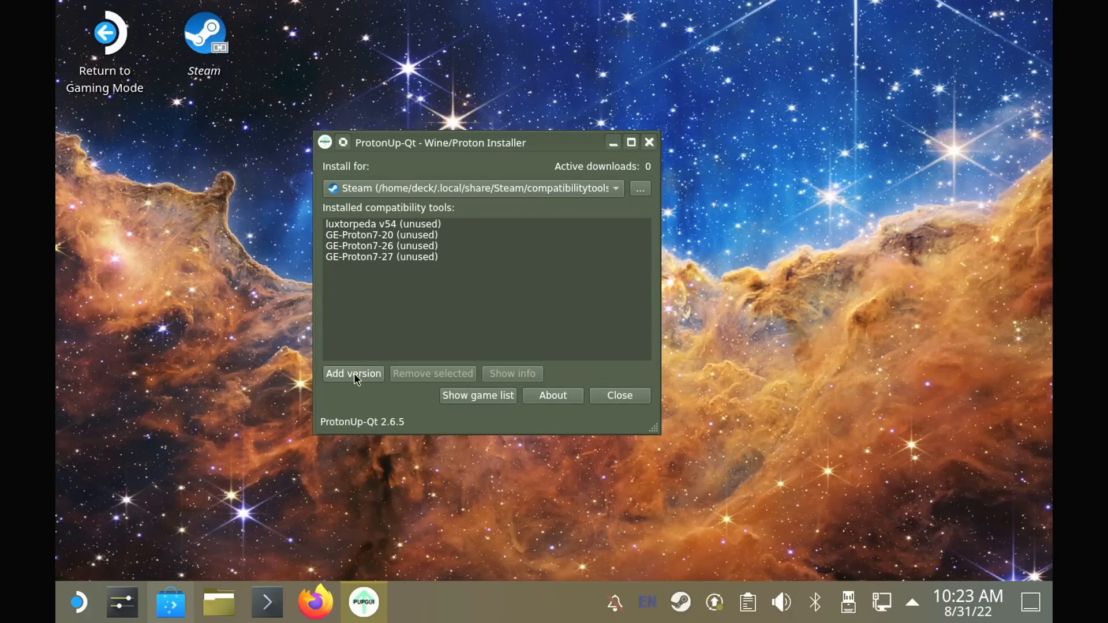
Add a version in ProtonUp-Qt and install GE-Proton7-31.
left_click(353, 372)
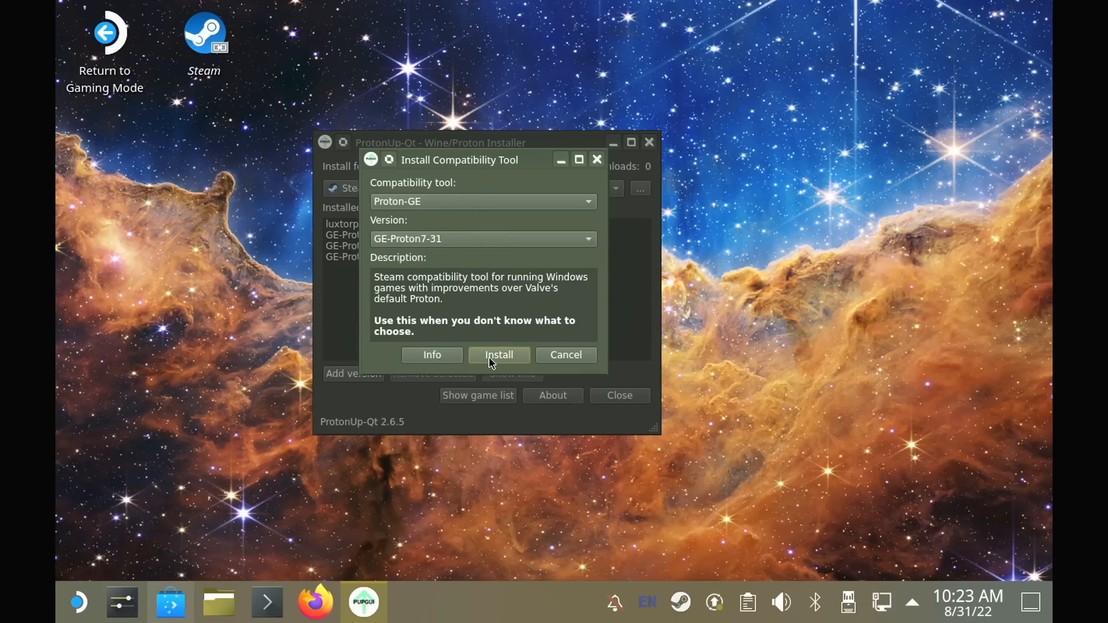
left_click(499, 355)
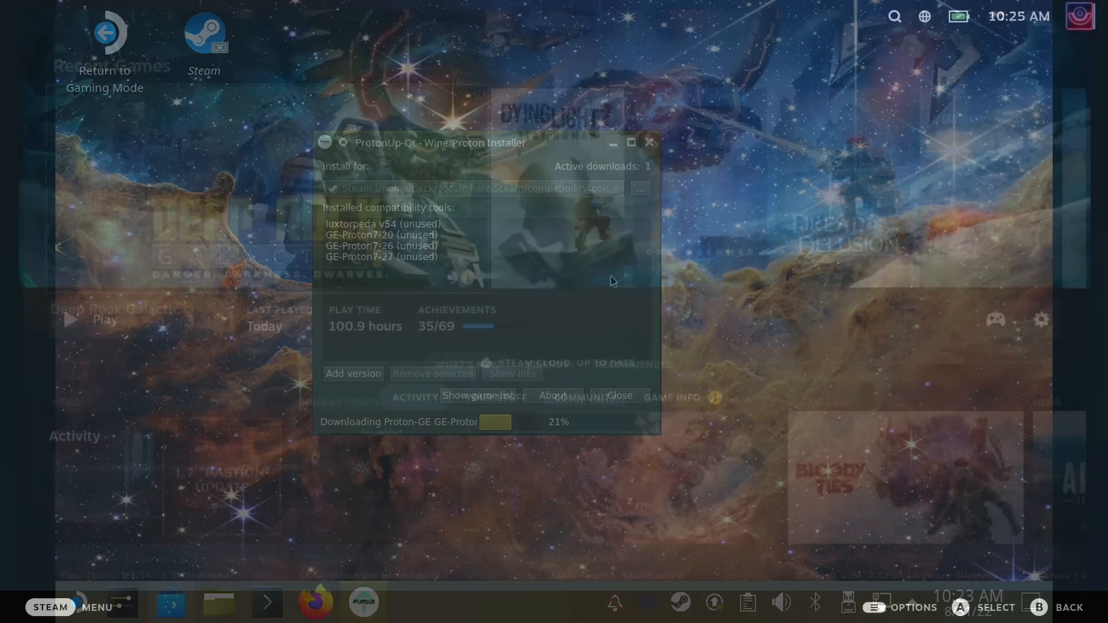
left_click(619, 395)
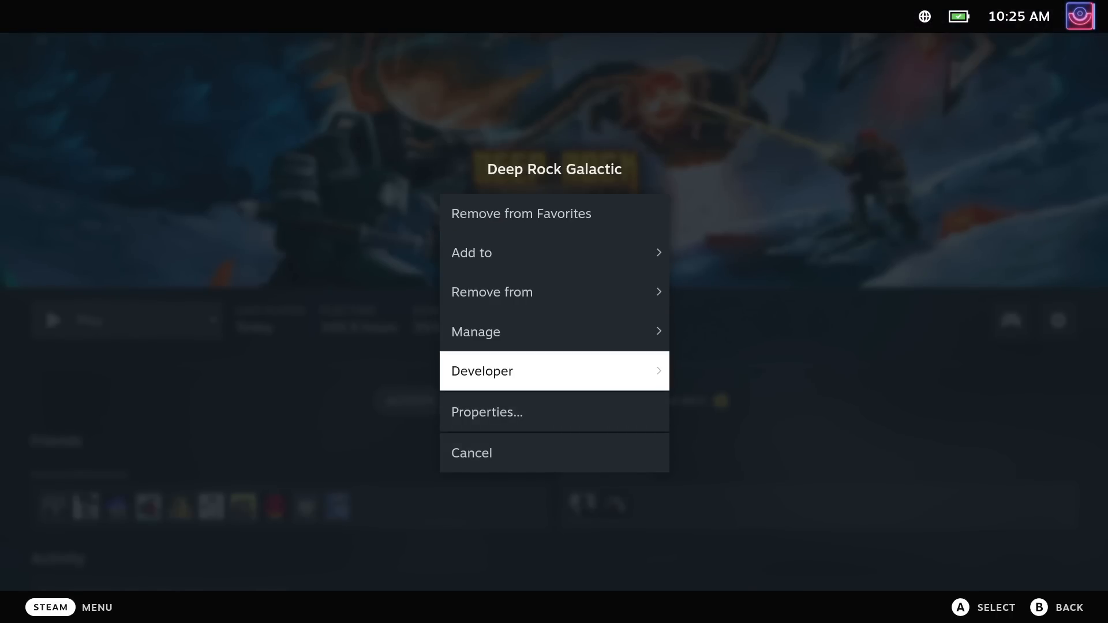
Force Deep Rock Galactic to use the GE-Proton compatibility tool in its Properties.
left_click(486, 412)
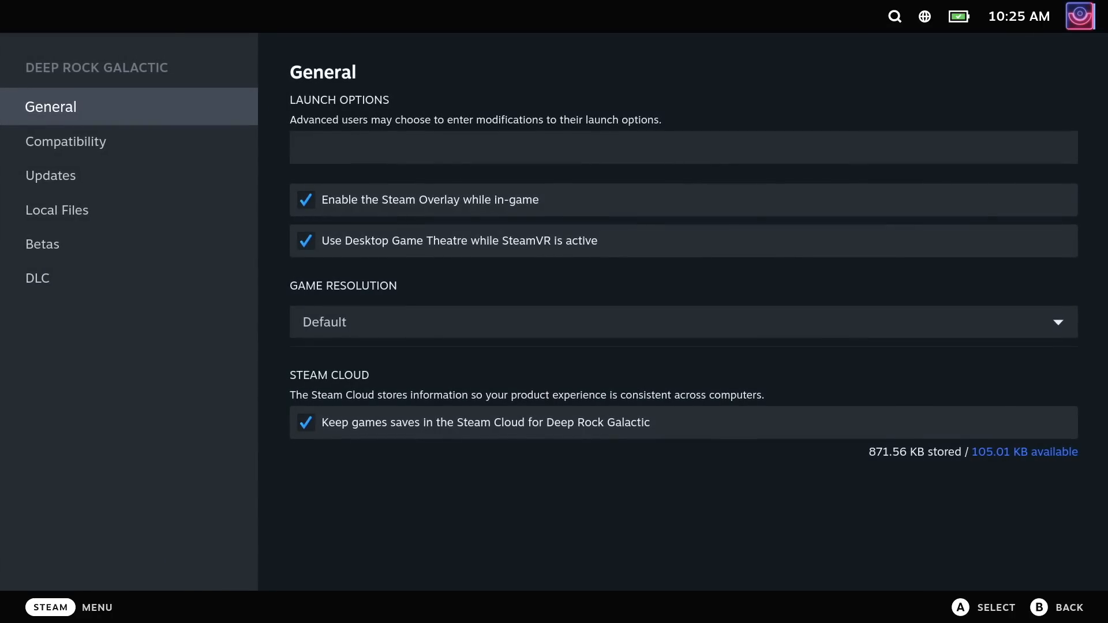
left_click(69, 141)
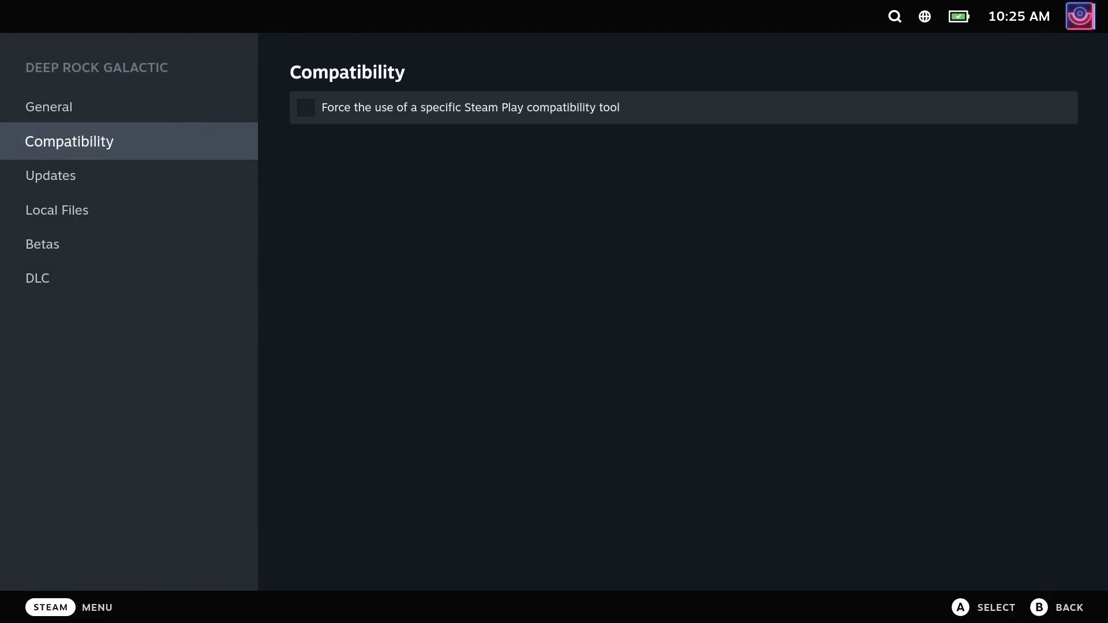
left_click(305, 107)
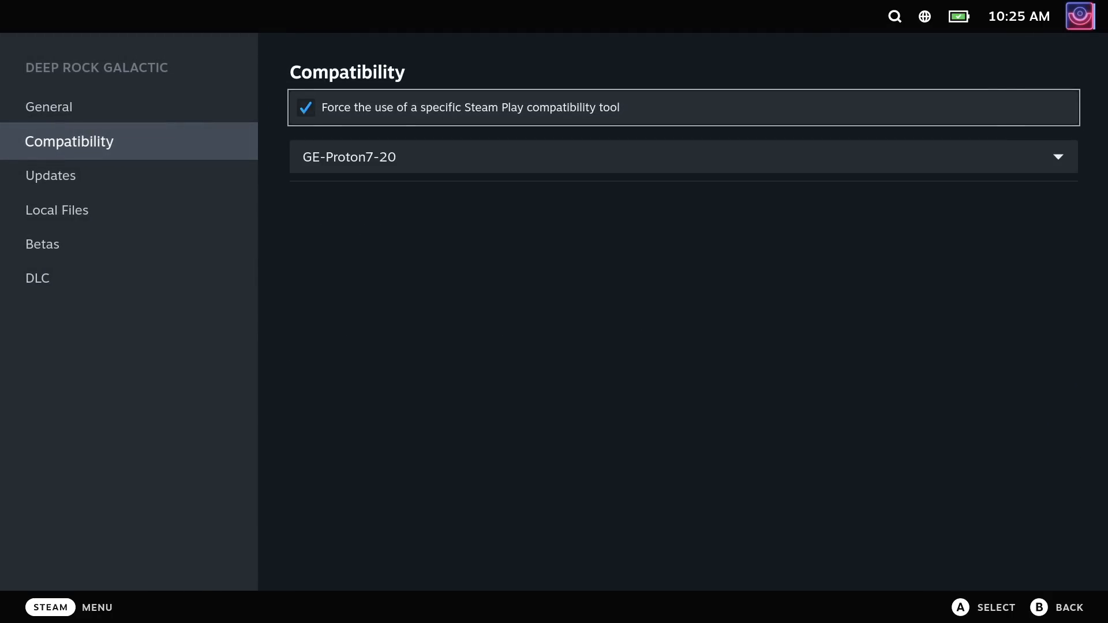
left_click(683, 157)
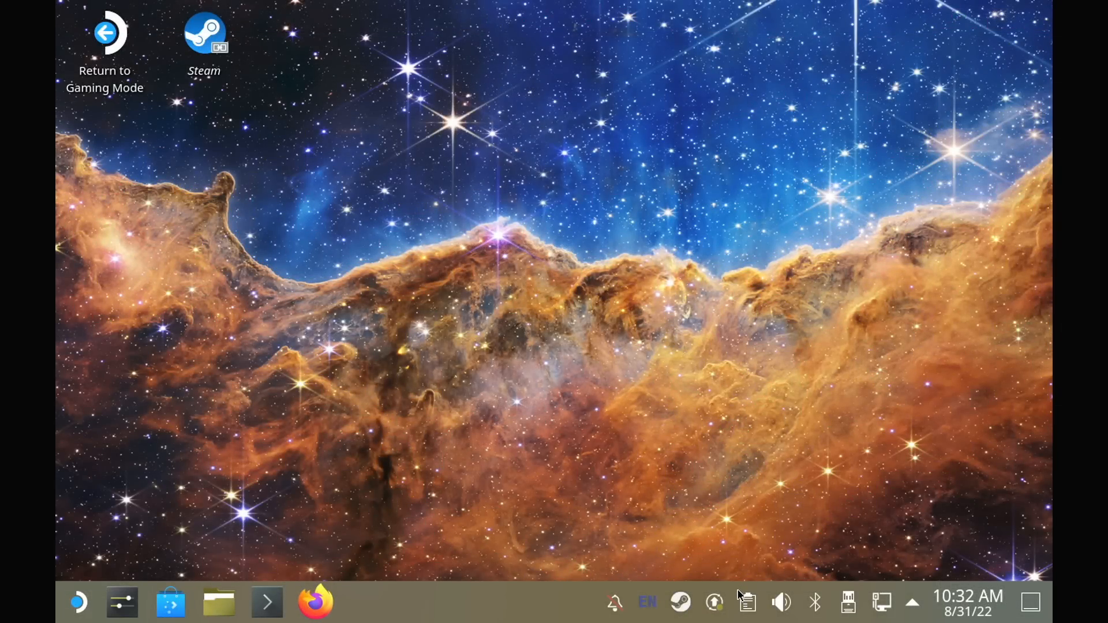
Bring up Steam's settings from the desktop tray icon.
right_click(681, 603)
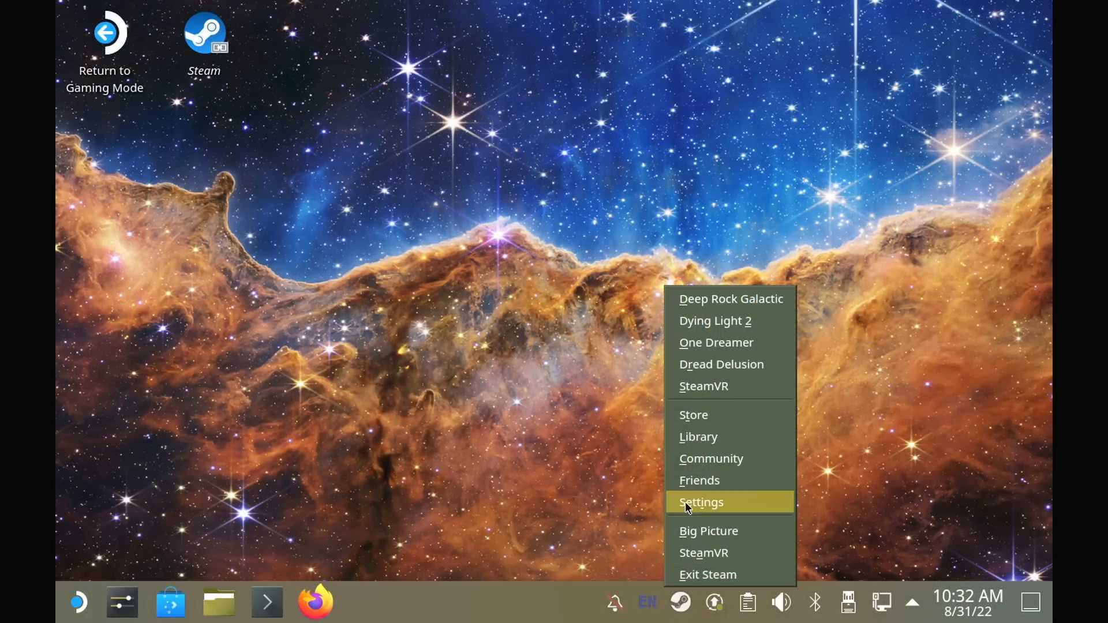
left_click(701, 502)
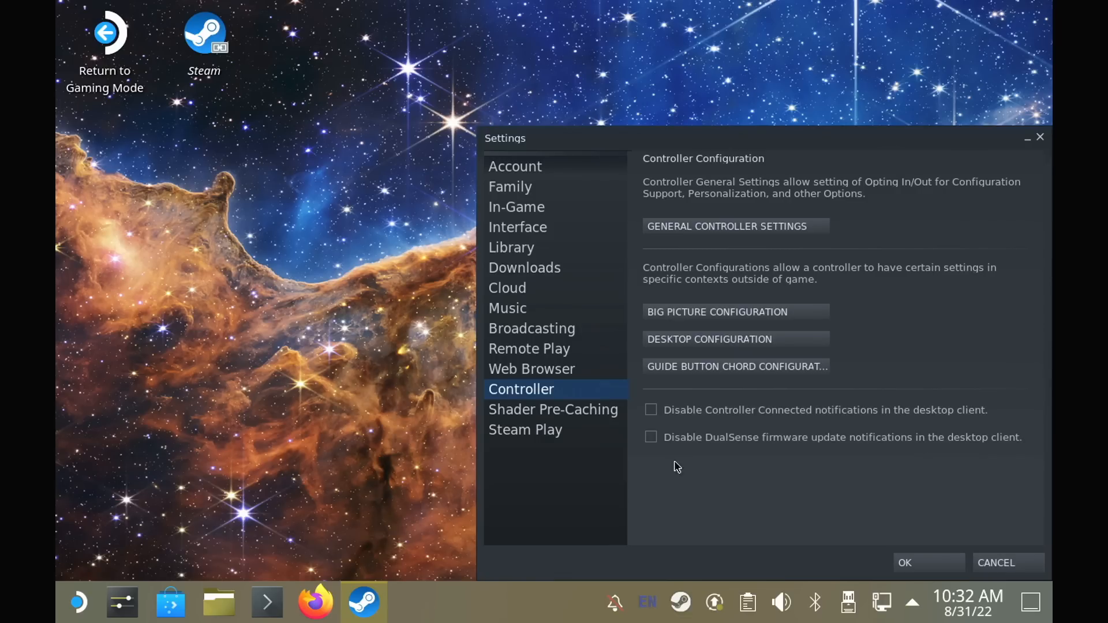
mouse_move(597, 382)
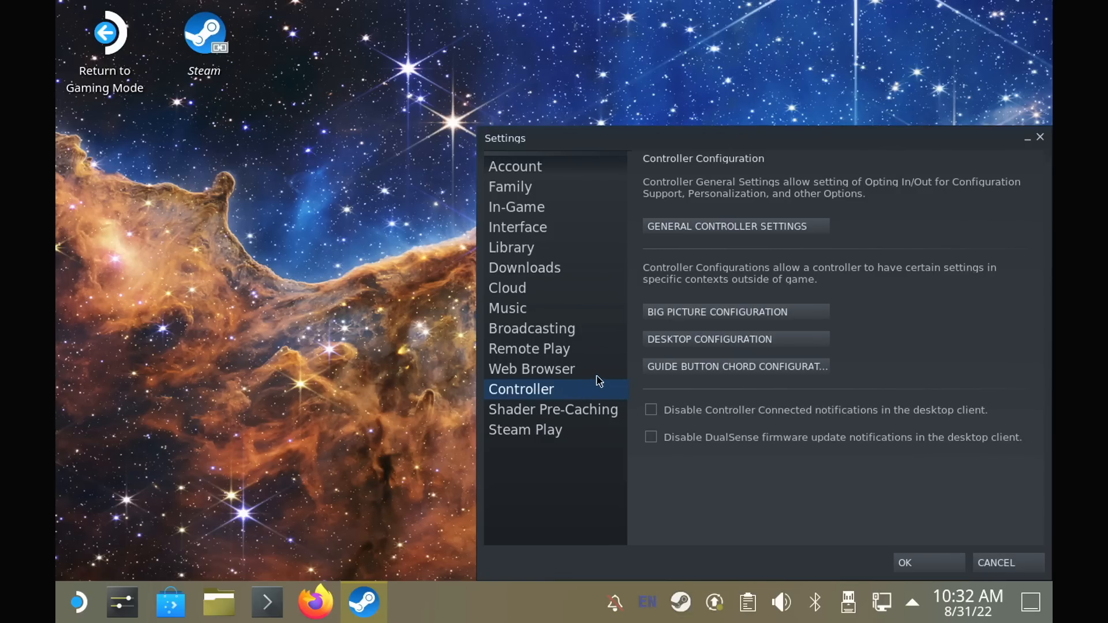
mouse_move(777, 339)
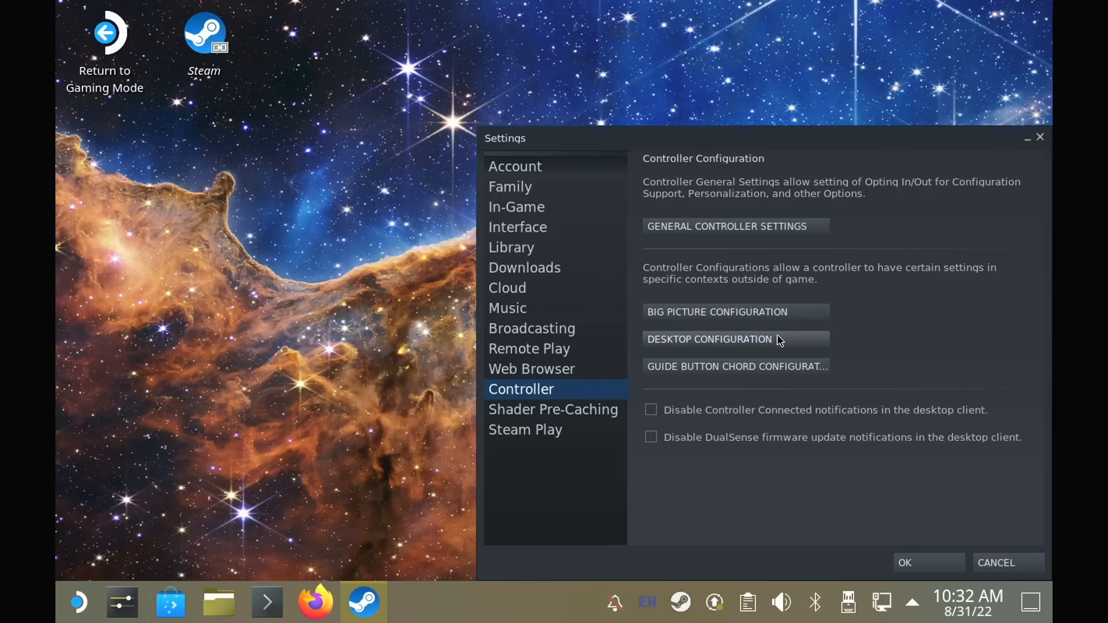
mouse_move(789, 345)
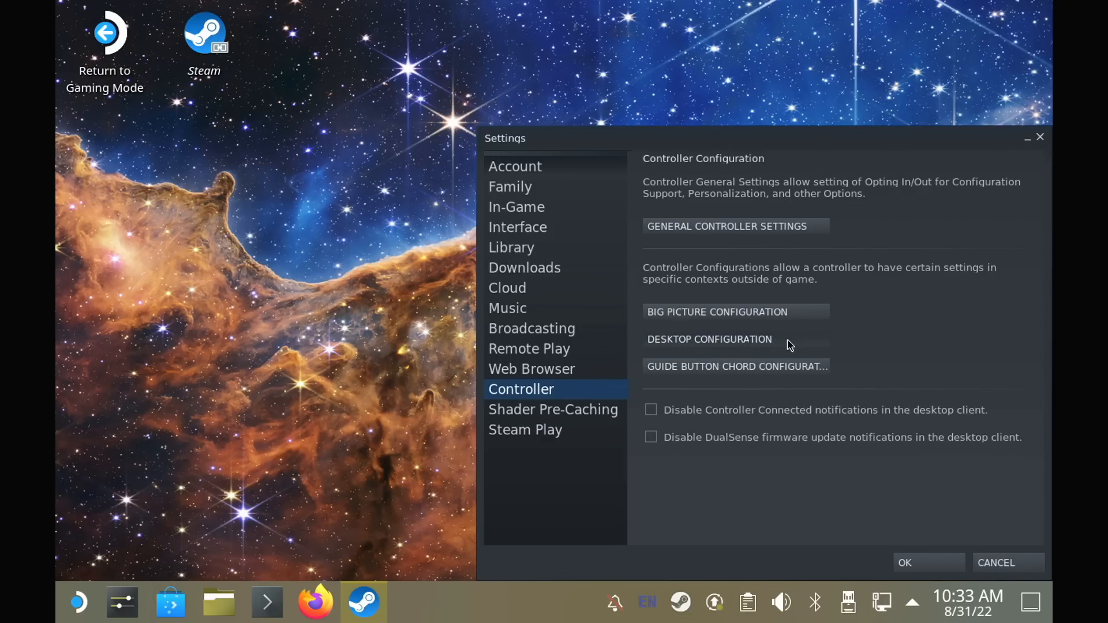
Bind the Start button in the desktop controller configuration to a keyboard key.
left_click(709, 338)
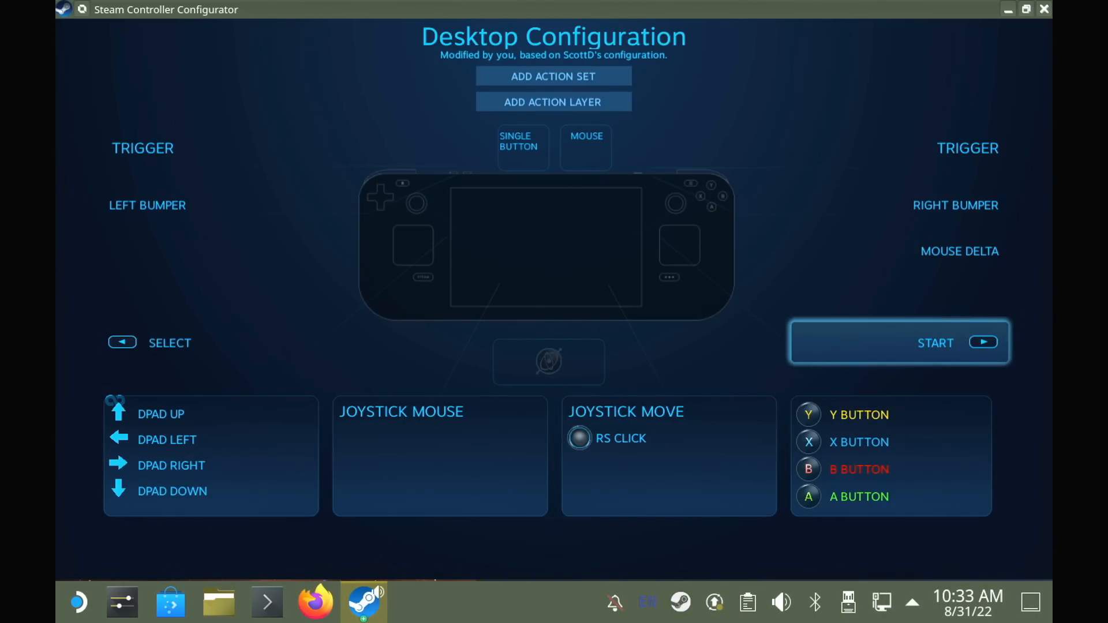
left_click(934, 343)
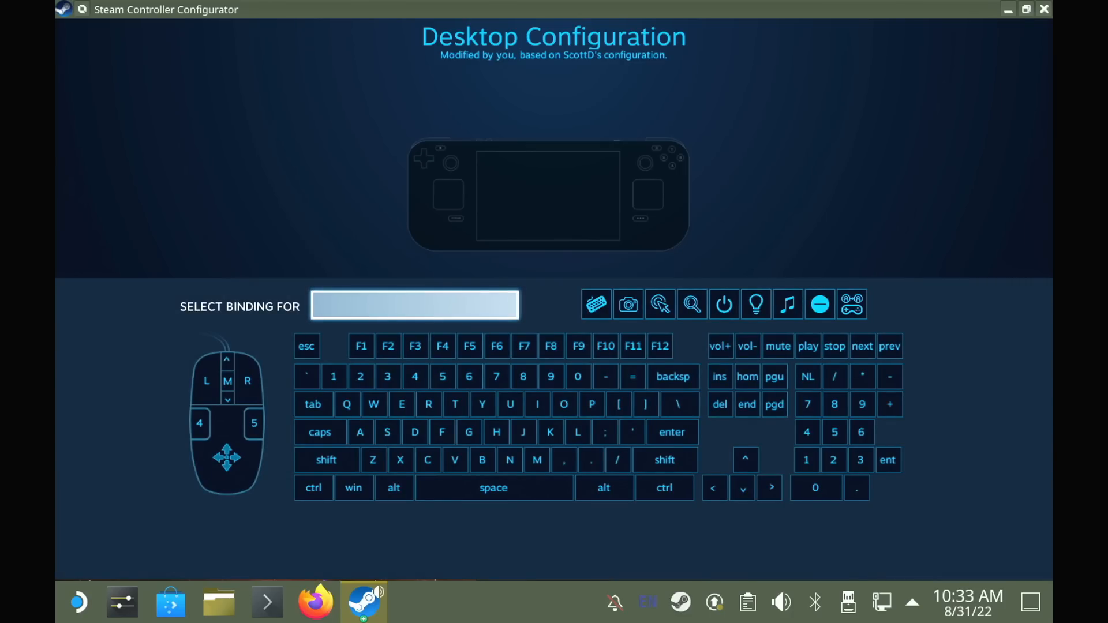
left_click(305, 377)
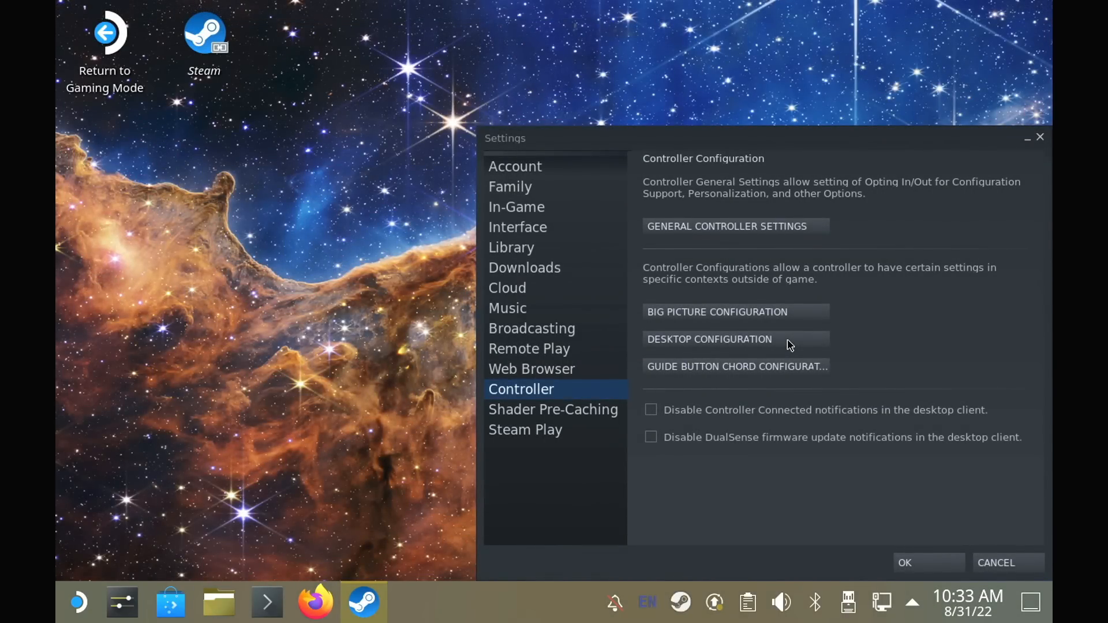
mouse_move(706, 332)
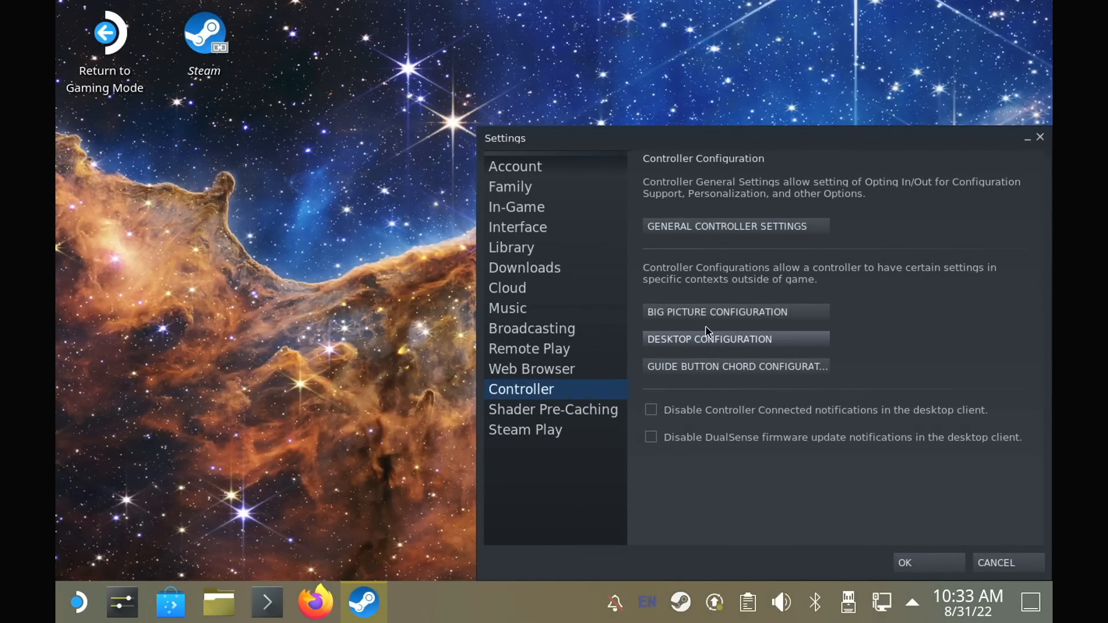
mouse_move(341, 318)
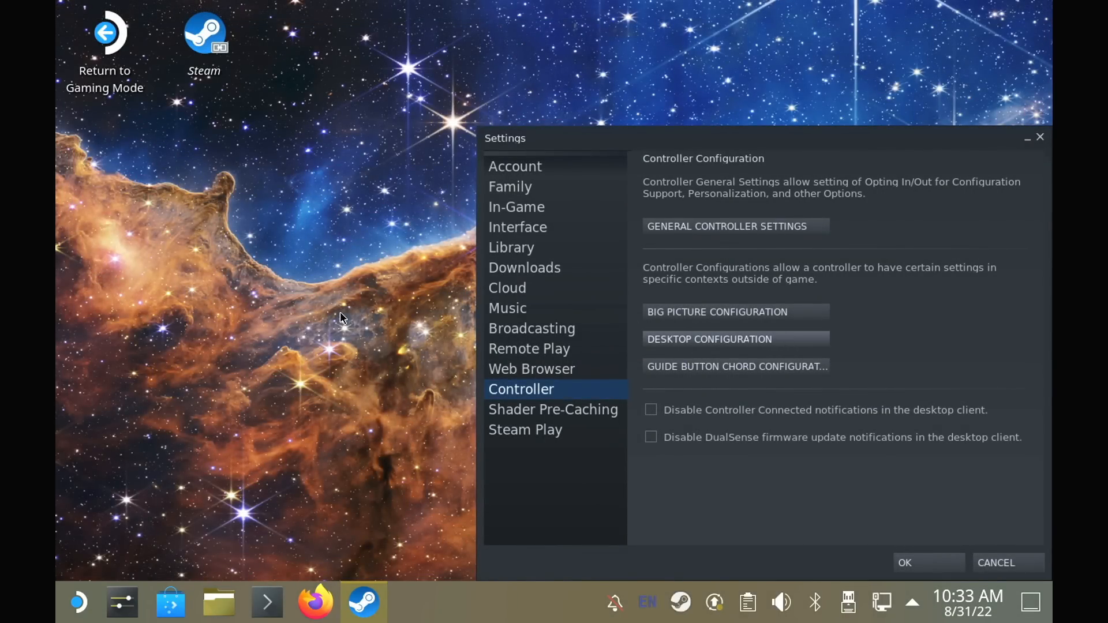
left_click(78, 603)
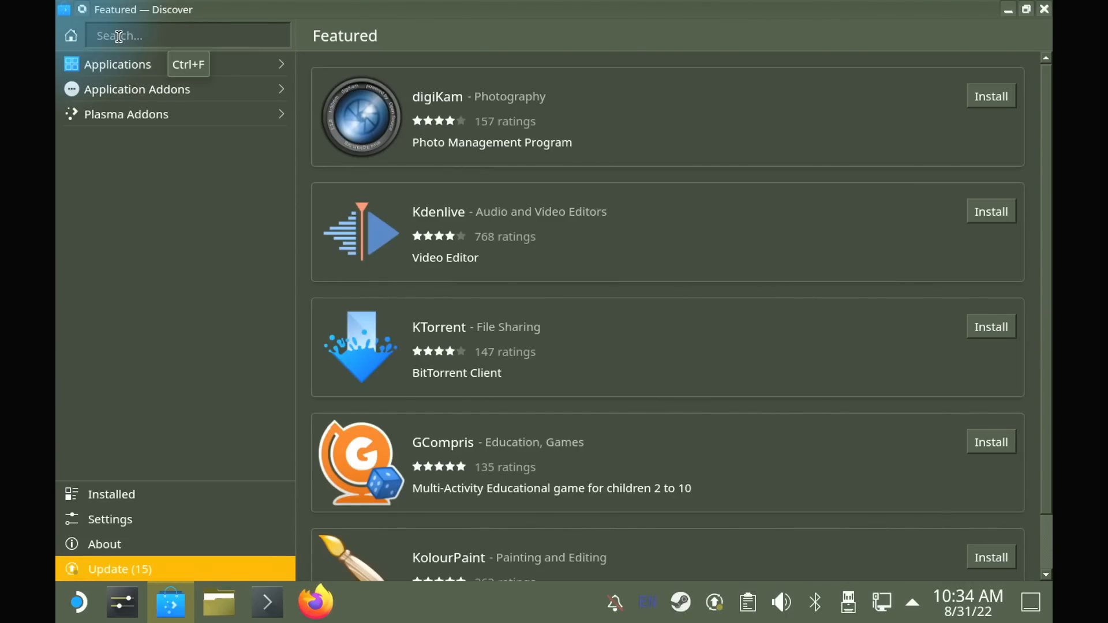
Search Discover for 'corekeyboa', install CoreKeyboard and switch its keyboard mode.
type("corekeyboard")
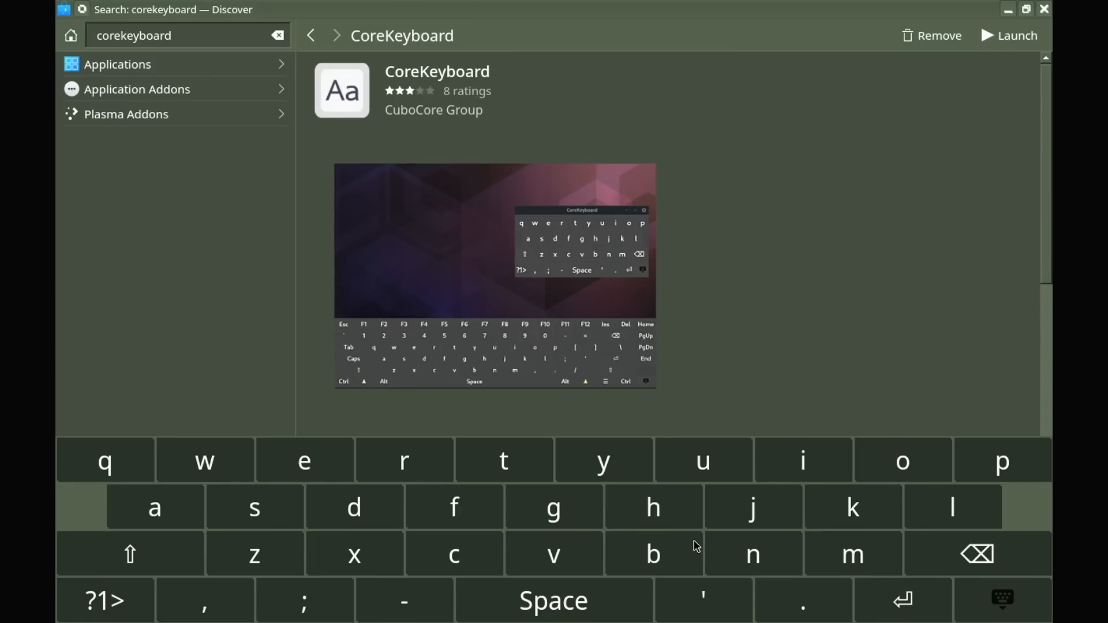
mouse_move(811, 453)
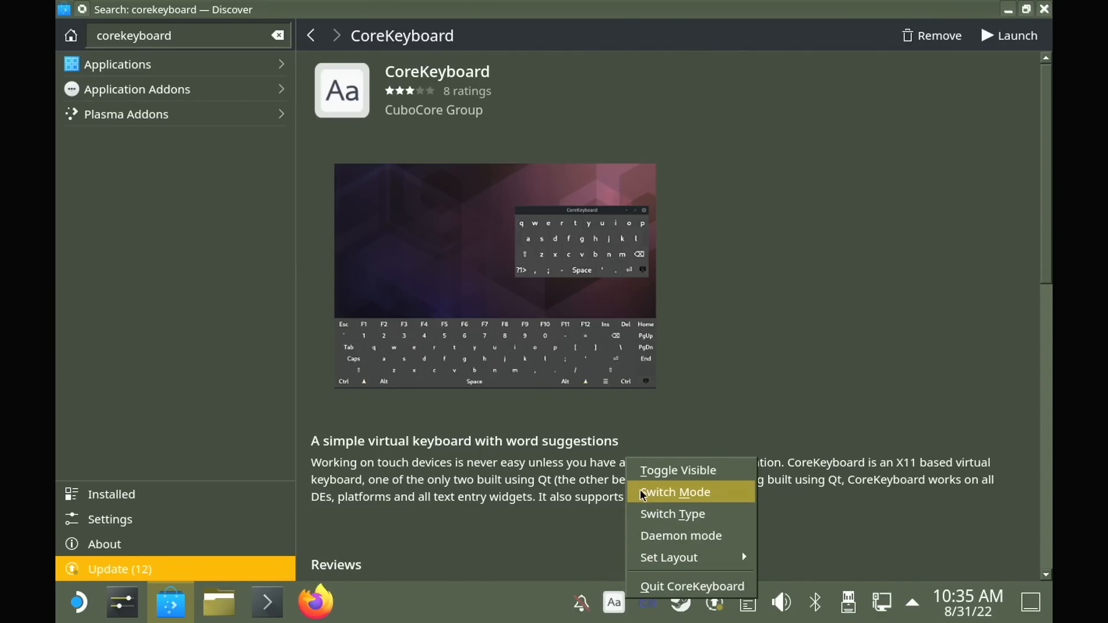
left_click(675, 492)
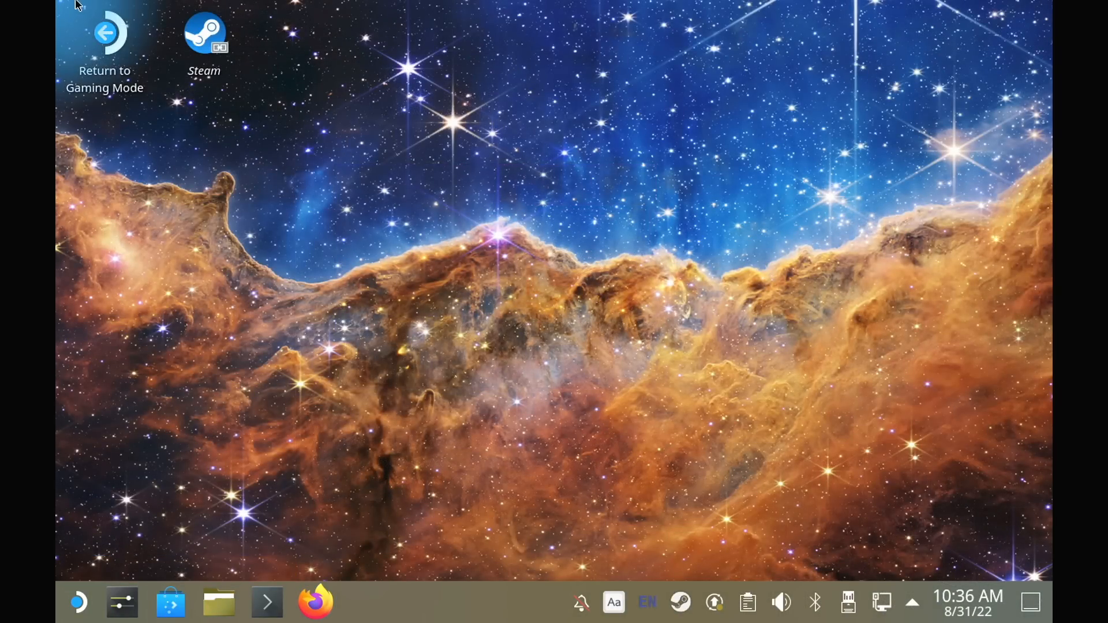
Launch the CoreKeyboard utility so it runs in the system tray.
left_click_drag(105, 35, 197, 141)
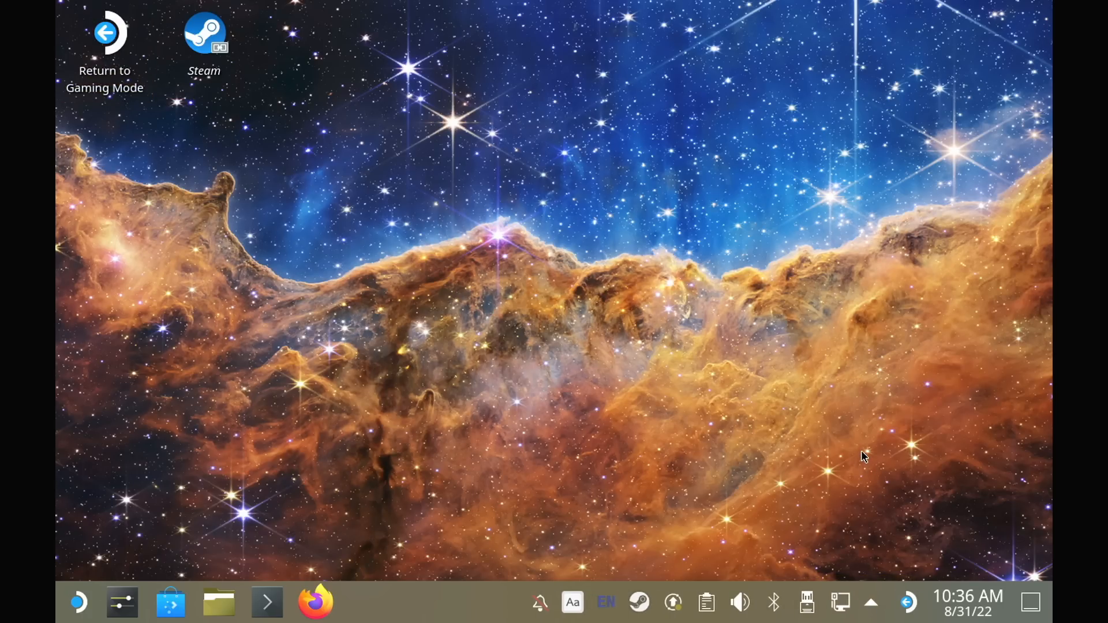
mouse_move(907, 602)
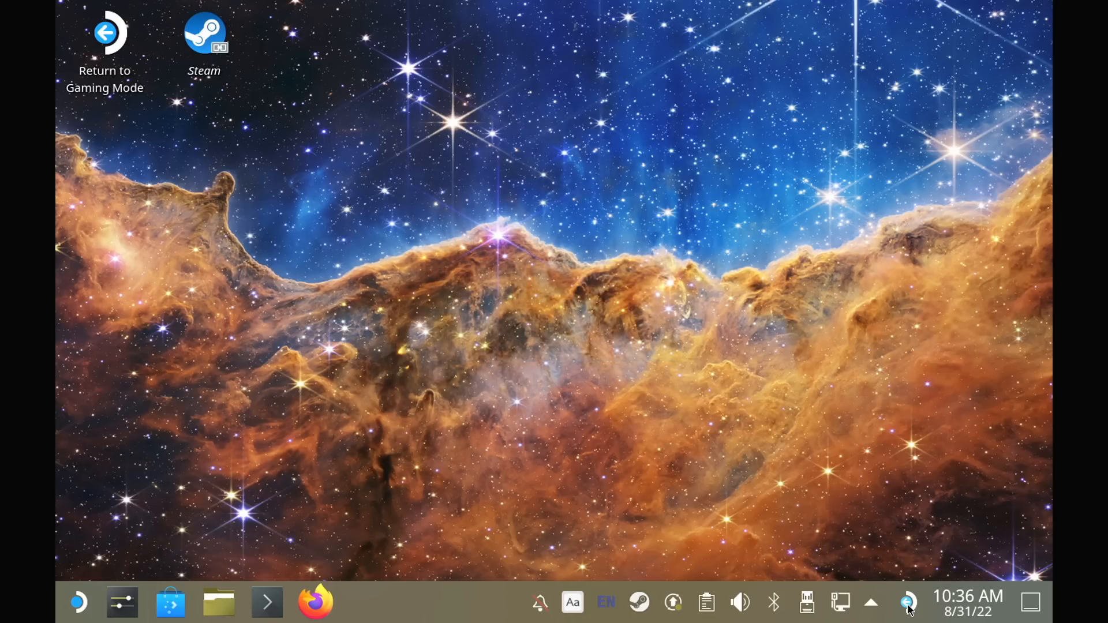
mouse_move(442, 295)
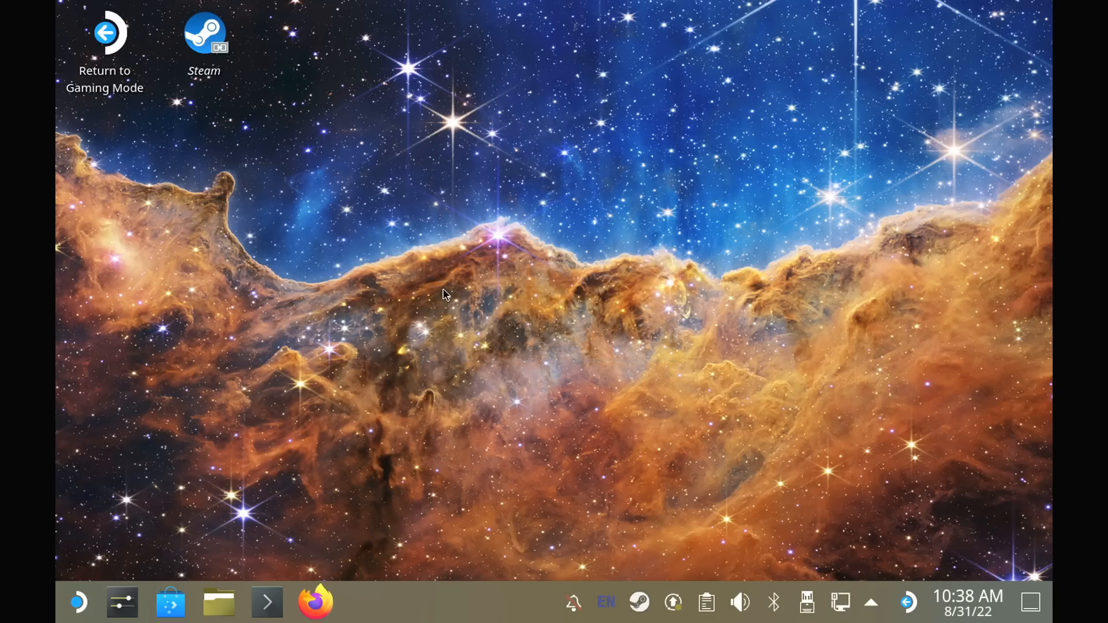
mouse_move(322, 172)
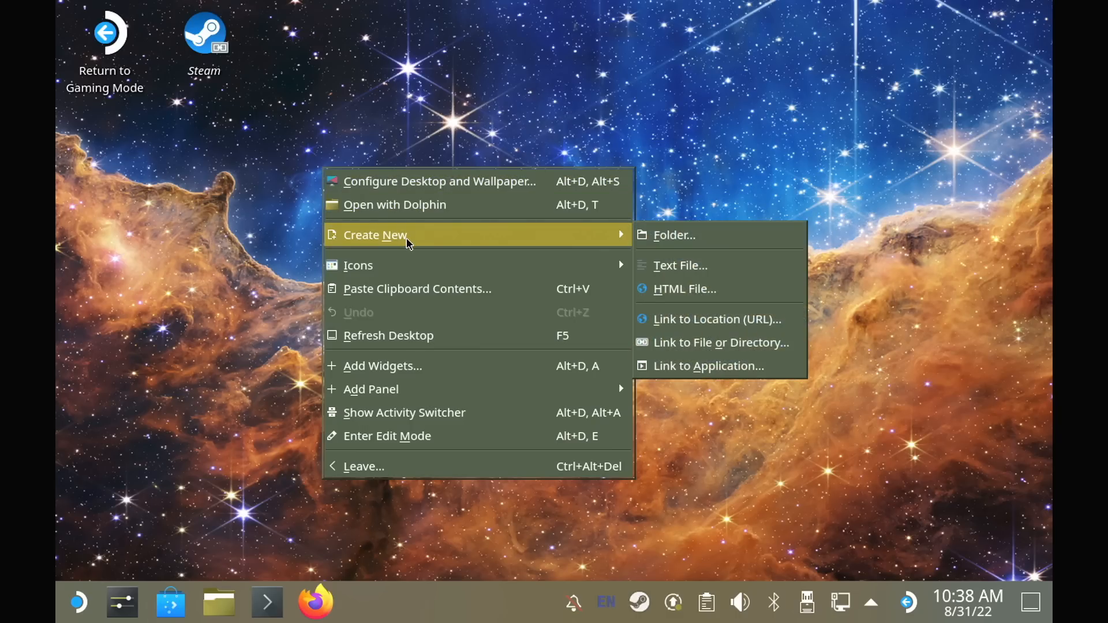
mouse_move(679, 265)
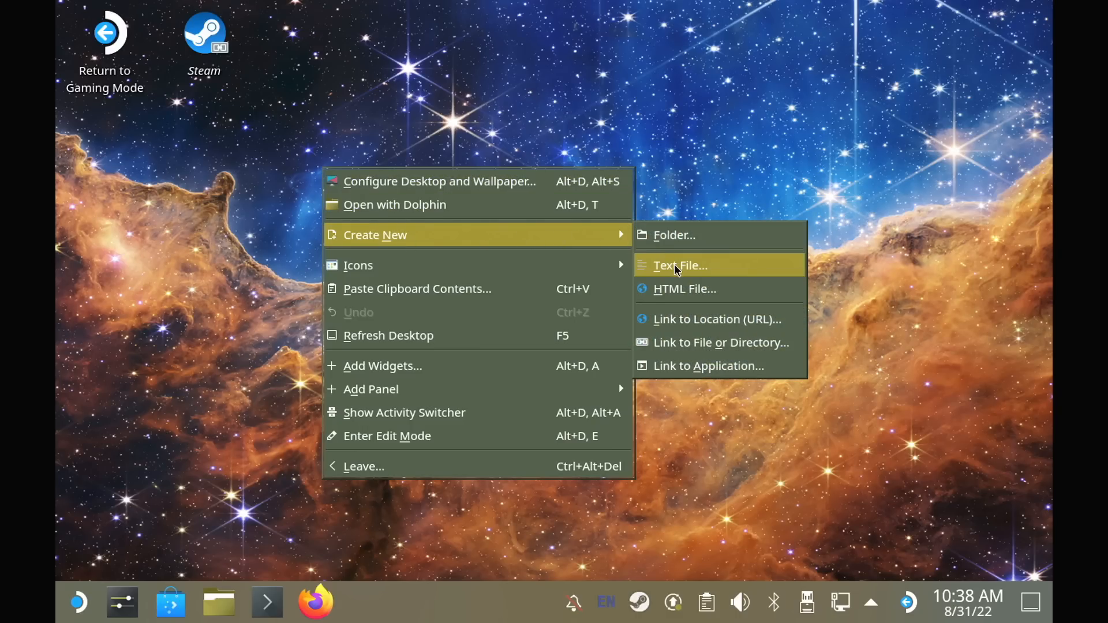
Create a new text file named 'game mode' on the desktop.
left_click(679, 265)
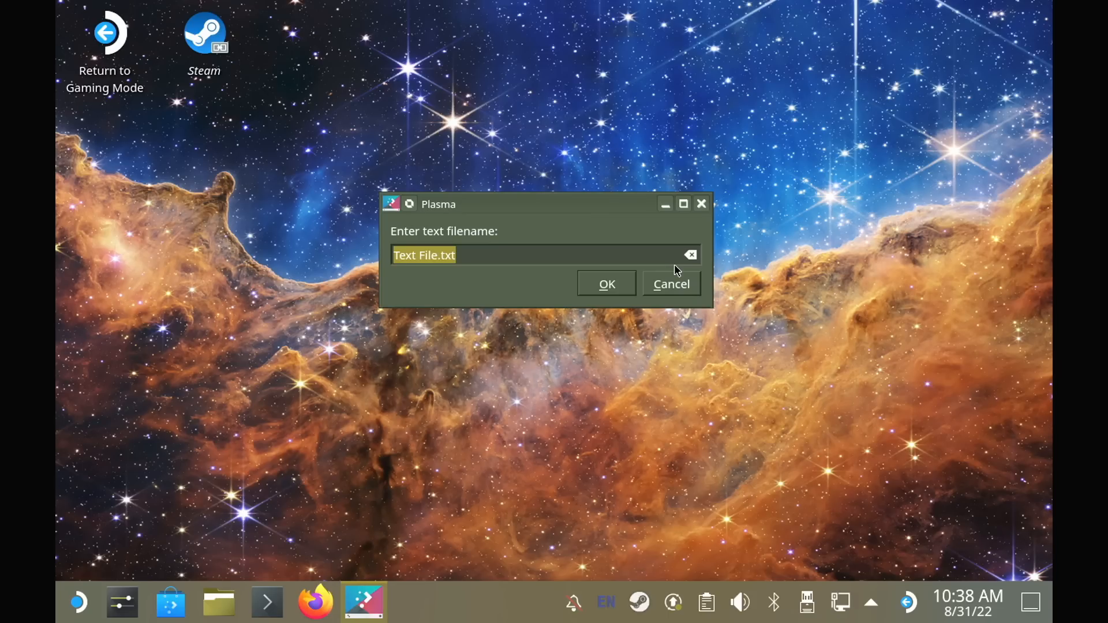
type("game")
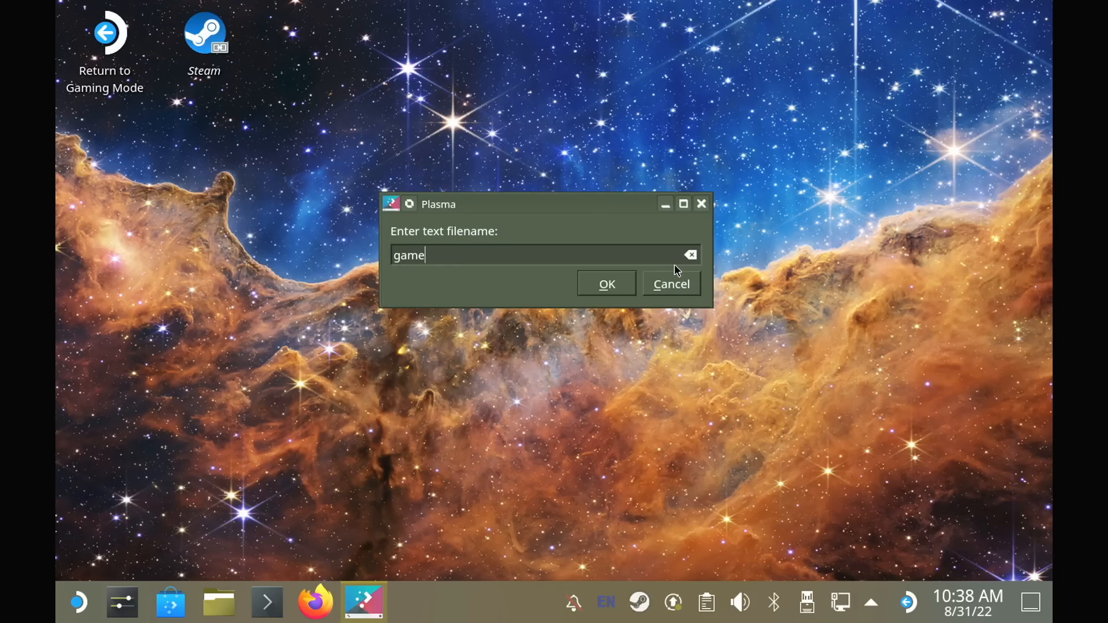
left_click(606, 284)
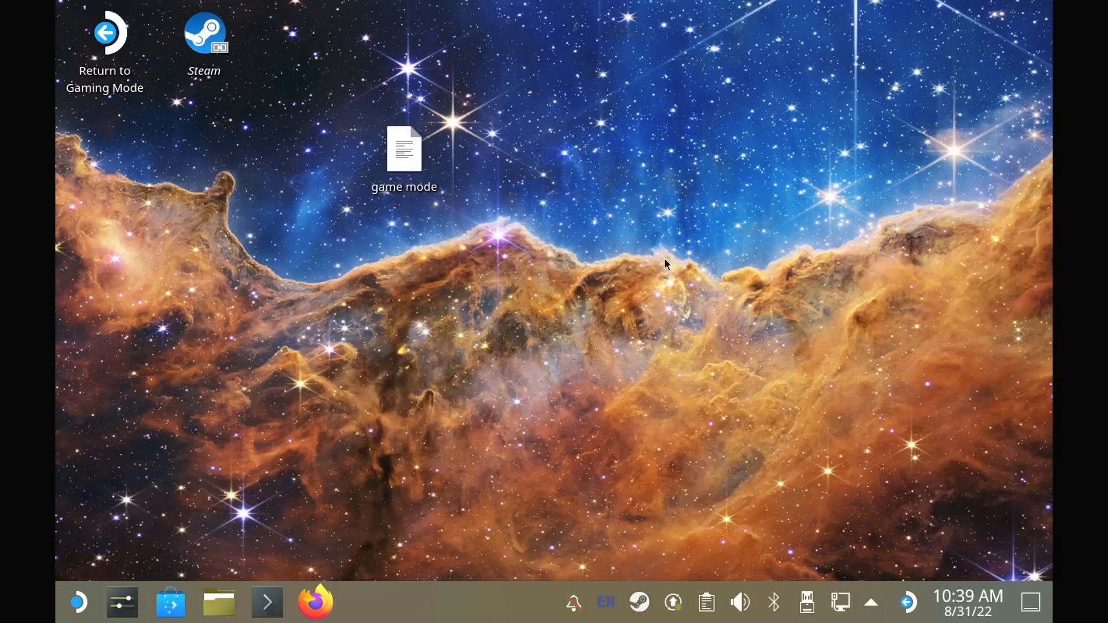
Paste the Return to Gaming Mode desktop entry into the file and save it.
double_click(404, 149)
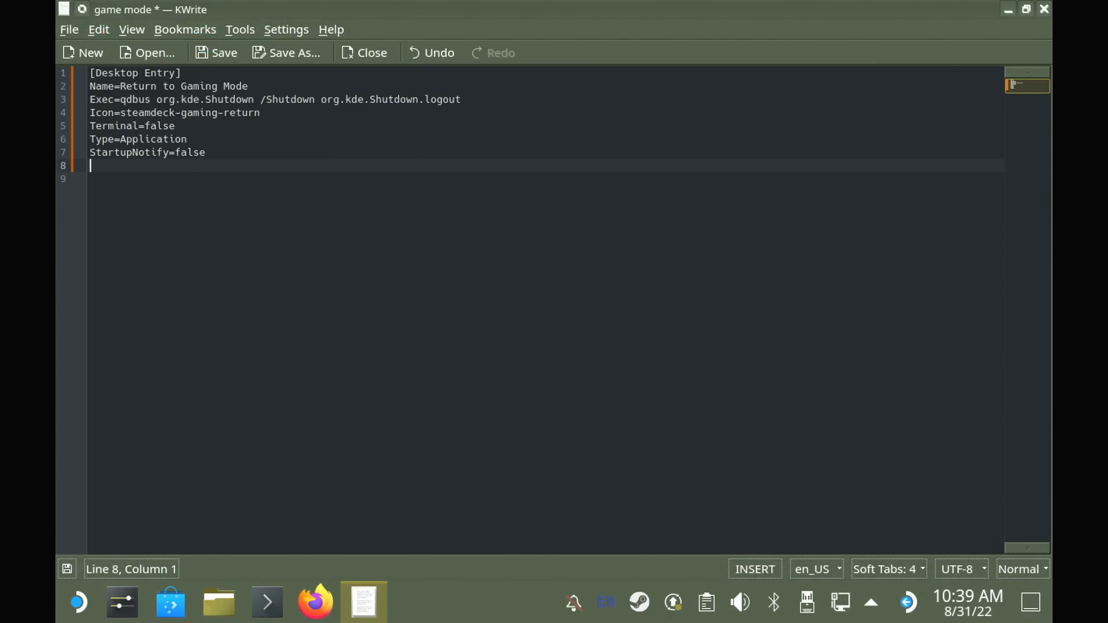
left_click(223, 52)
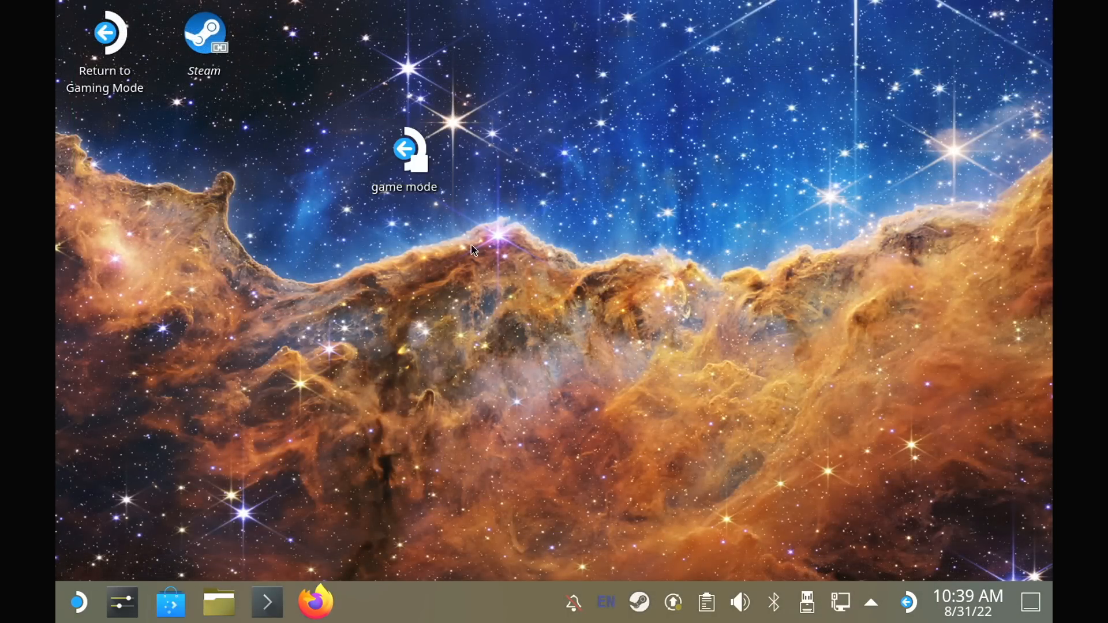
Run the new game mode launcher and allow Return to Gaming Mode to start.
left_click(404, 156)
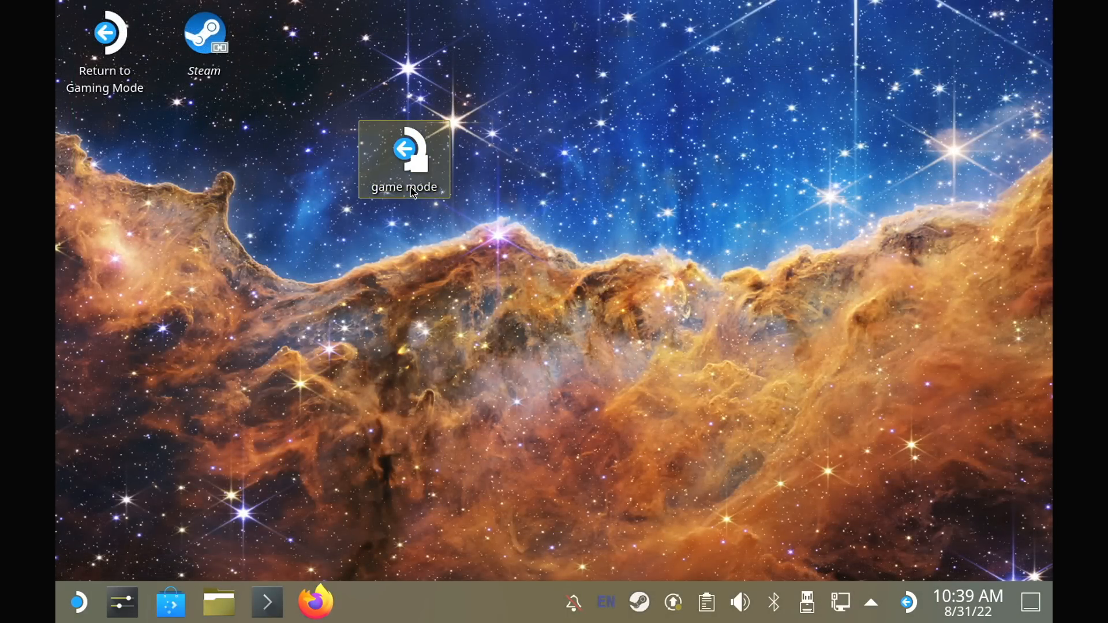
double_click(404, 156)
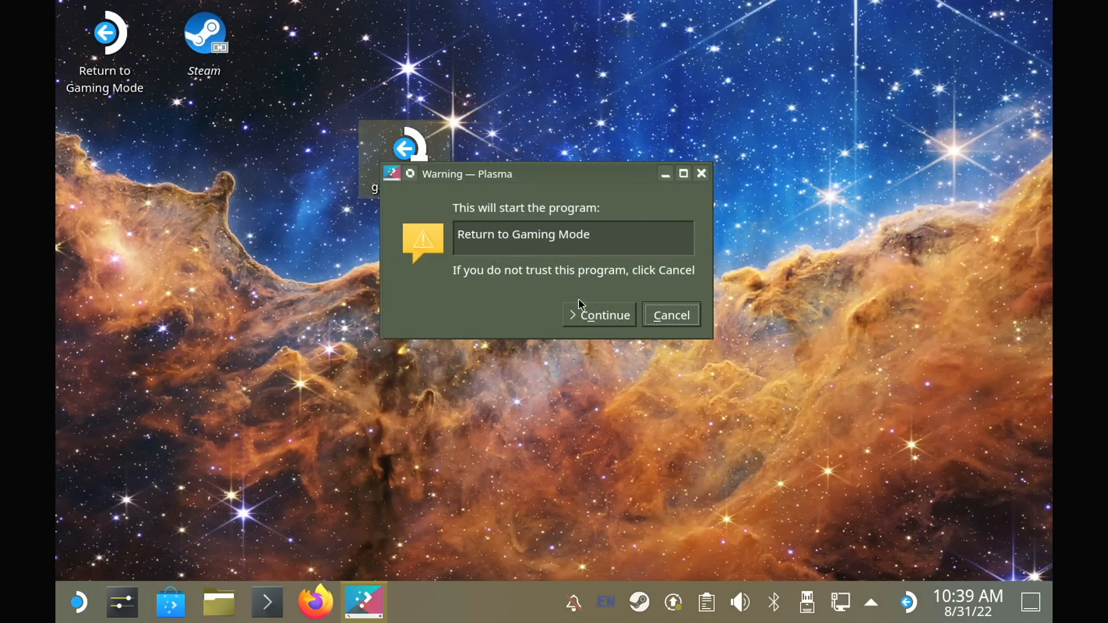
mouse_move(599, 314)
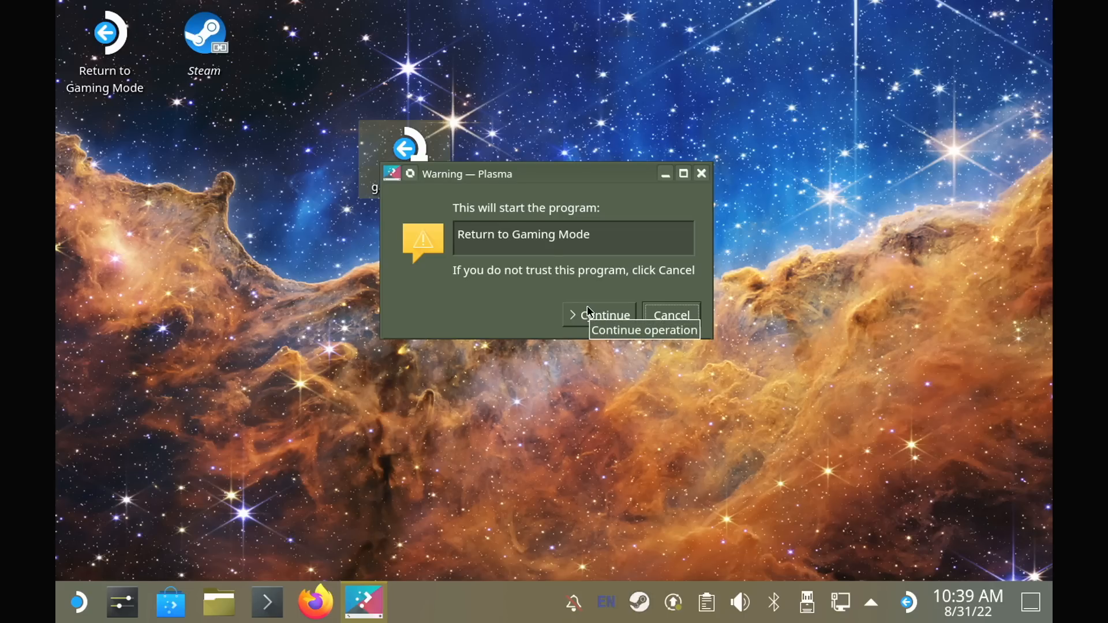
left_click(601, 314)
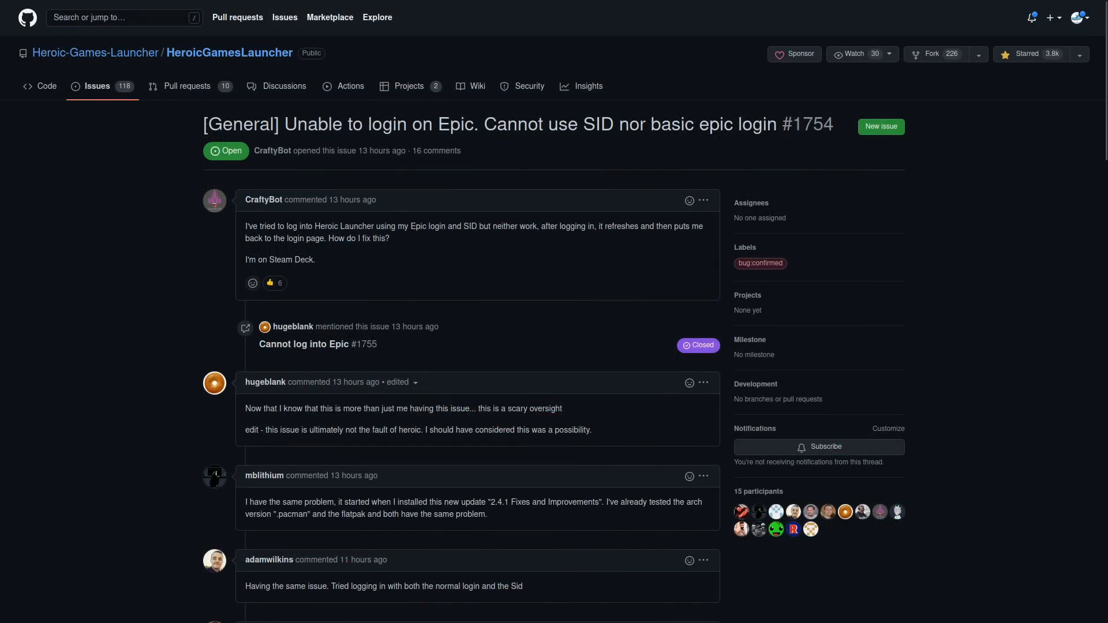
scroll("down", 3)
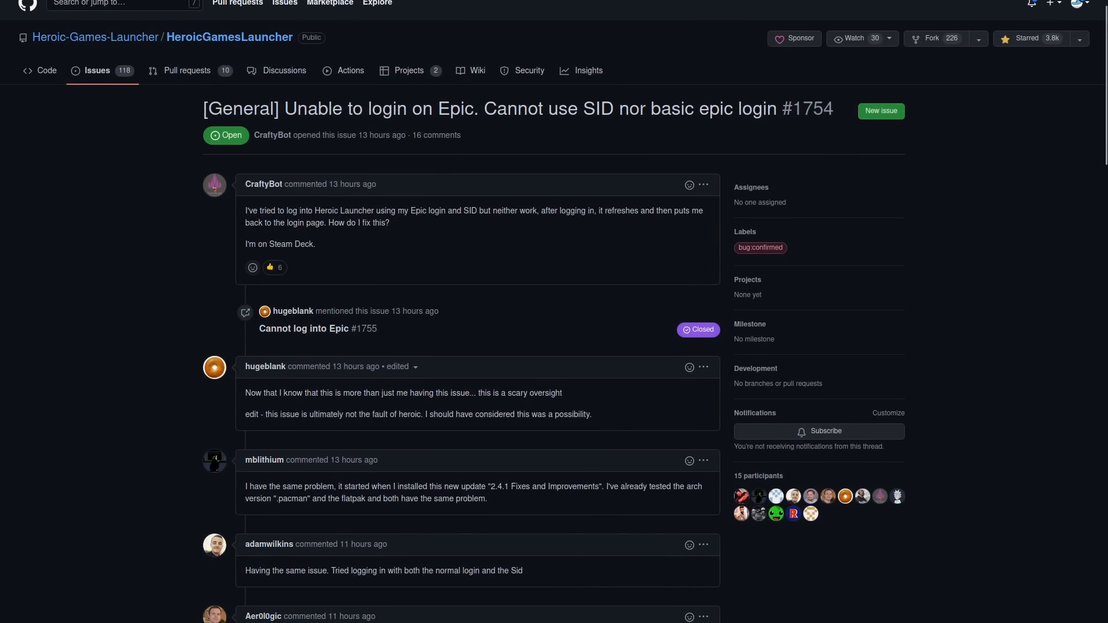
scroll("down", 3)
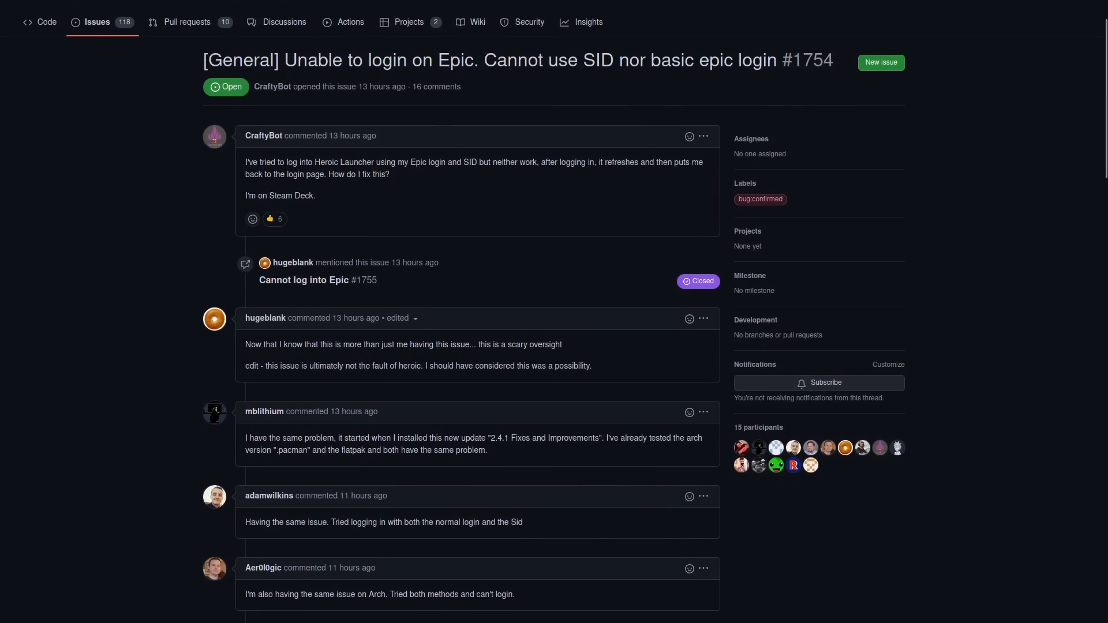
scroll("down", 3)
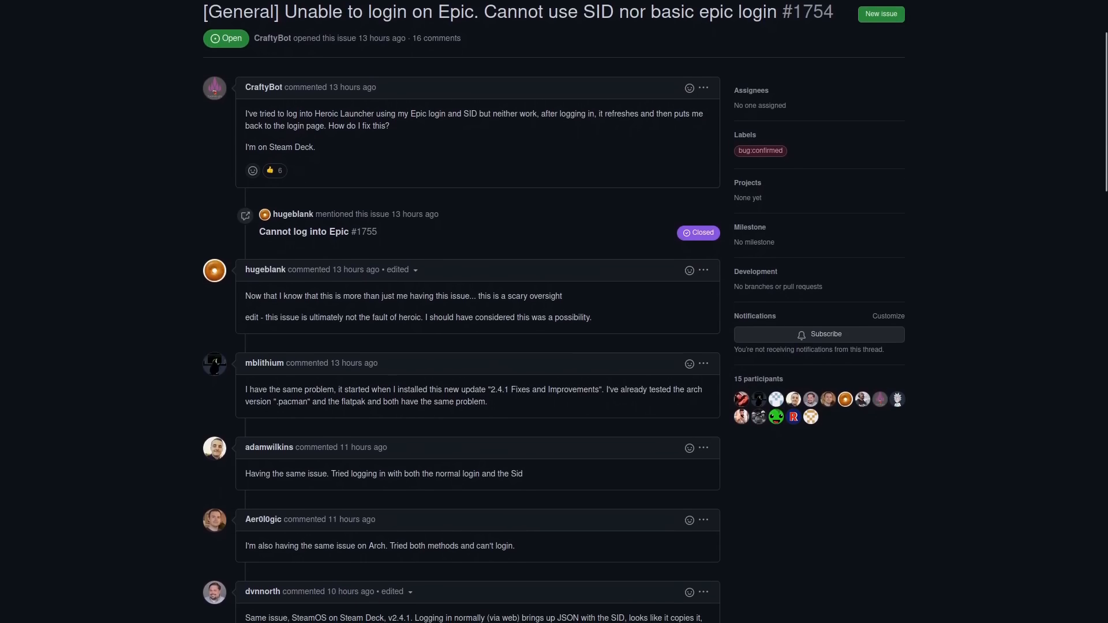
scroll("down", 3)
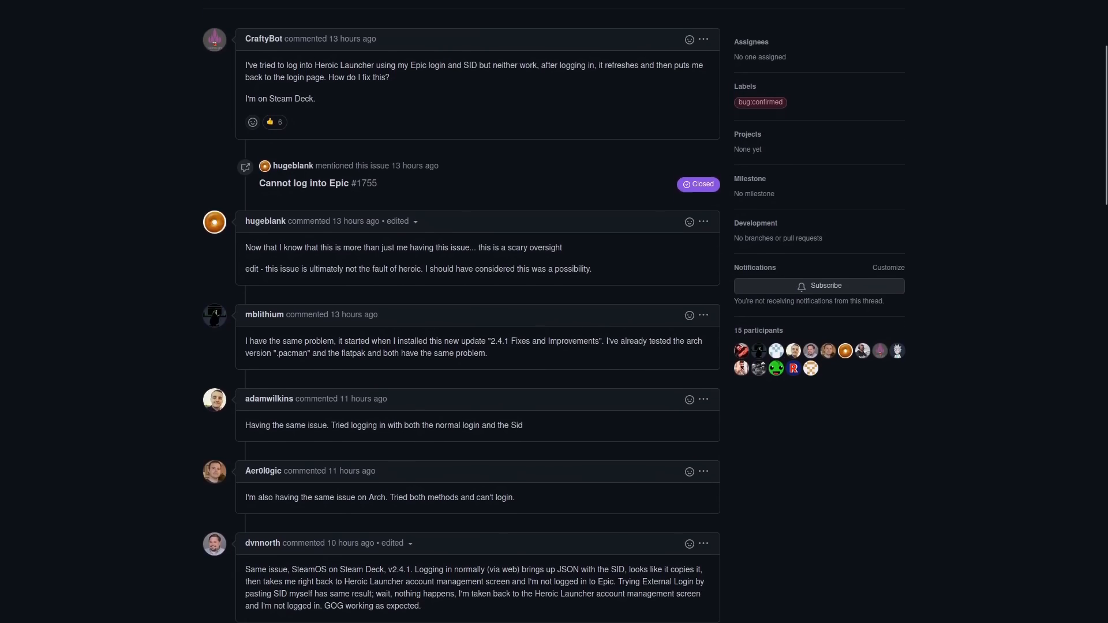
scroll("down", 3)
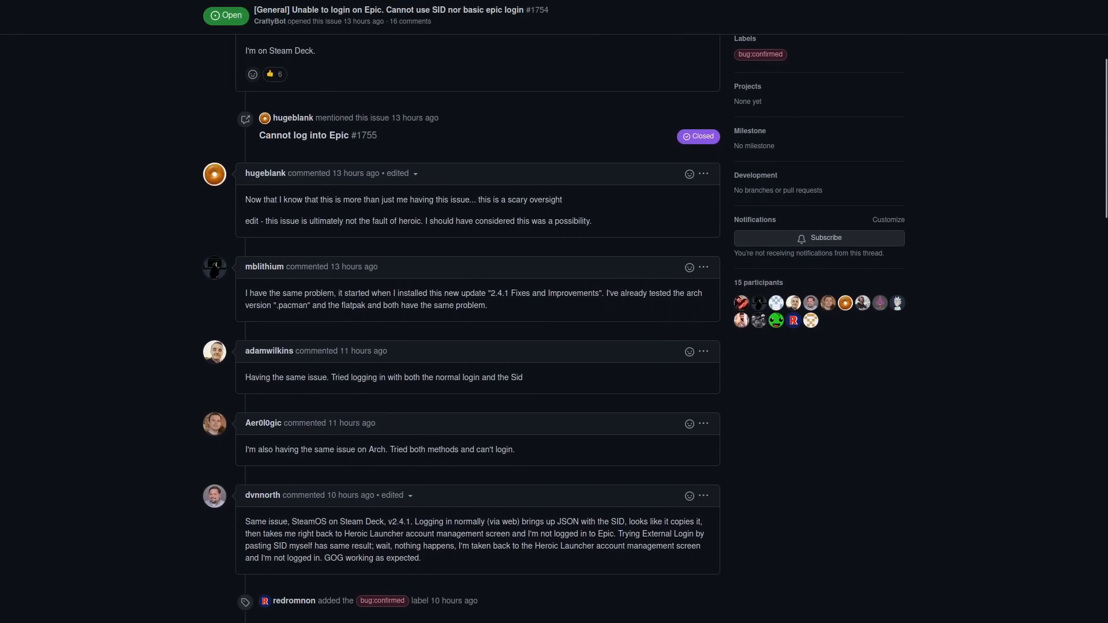
scroll("down", 3)
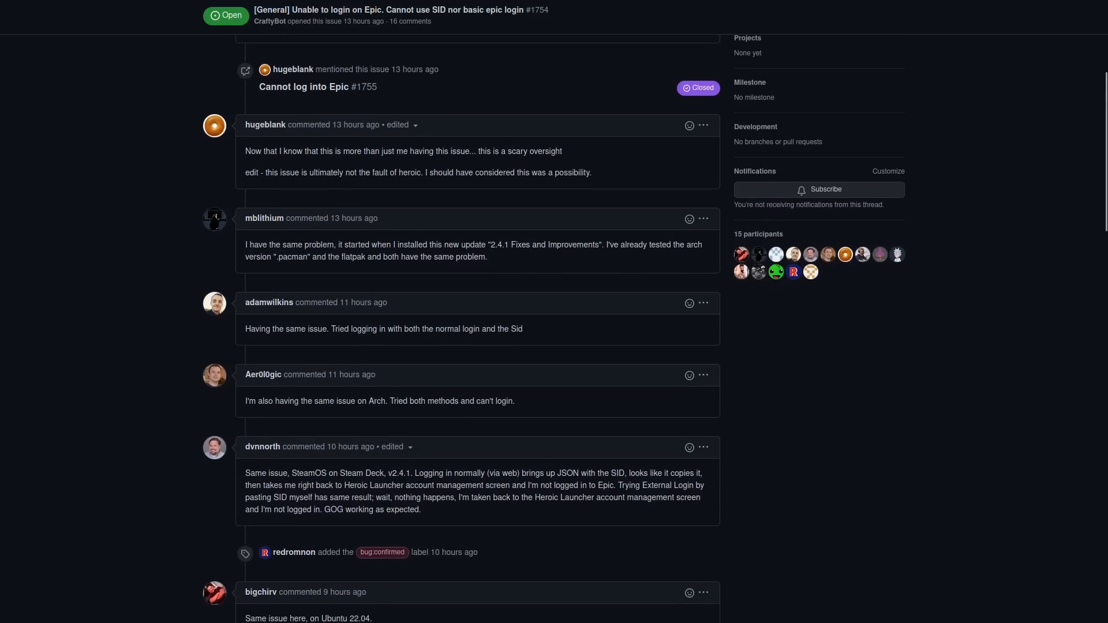
scroll("down", 3)
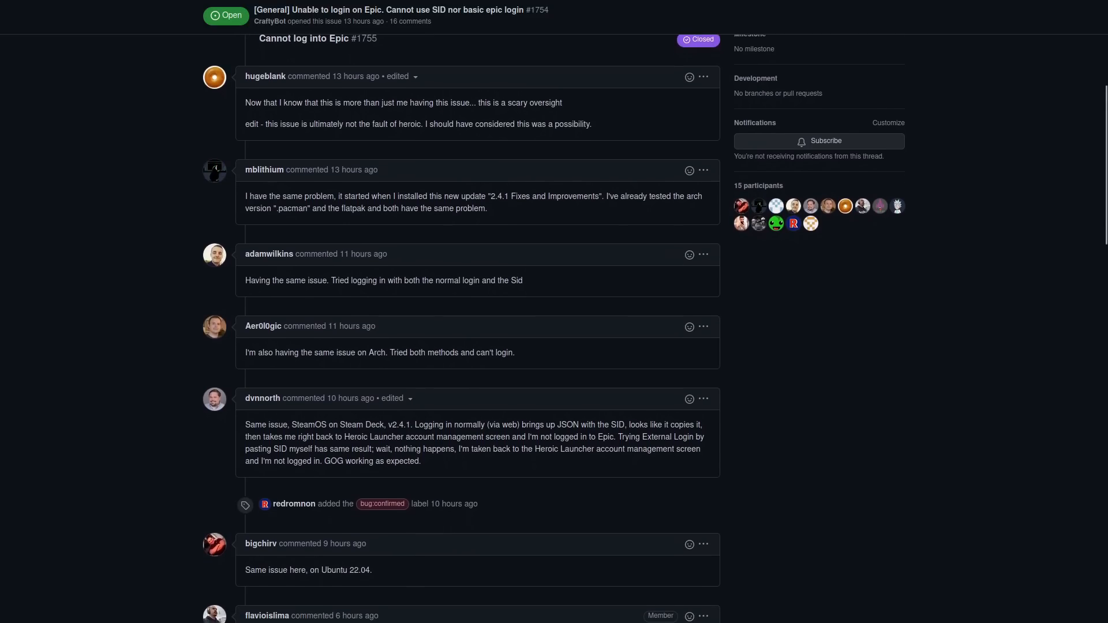
scroll("down", 3)
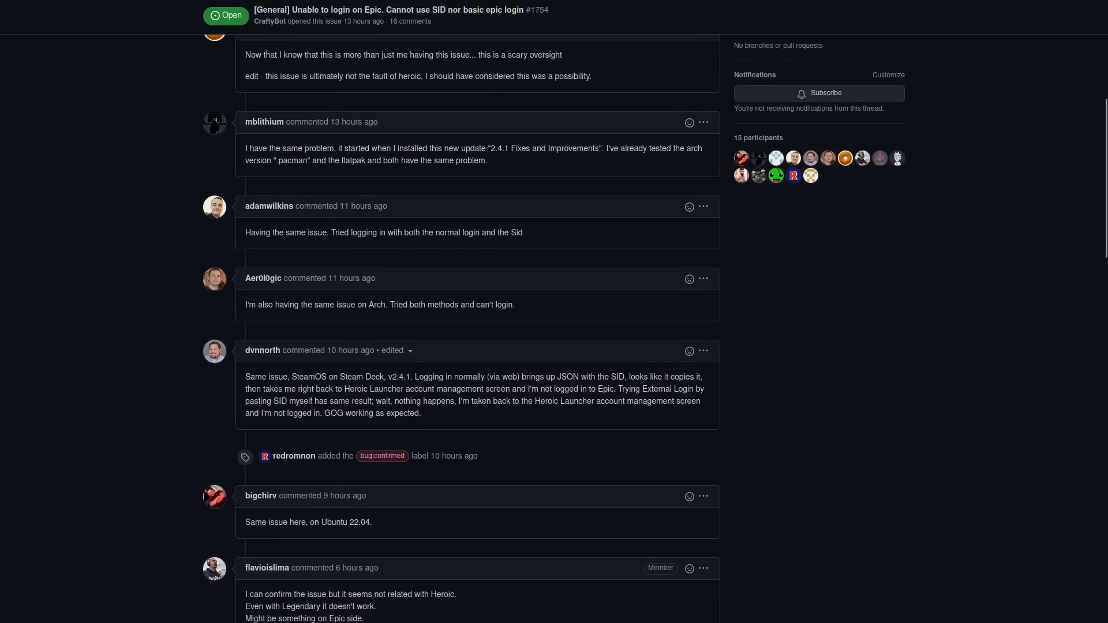
scroll("down", 3)
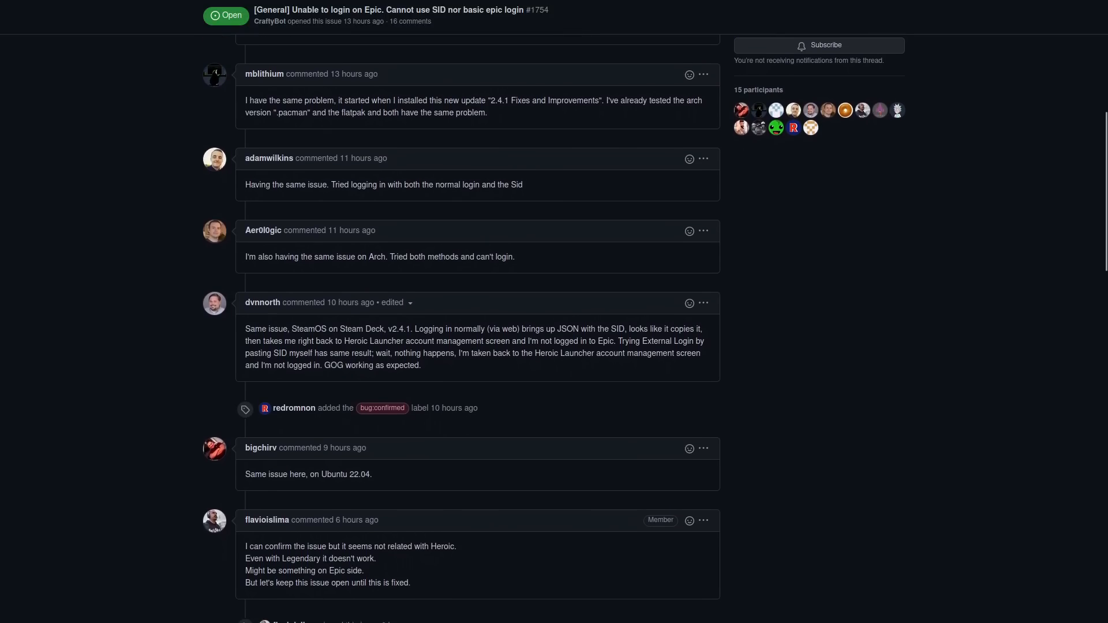